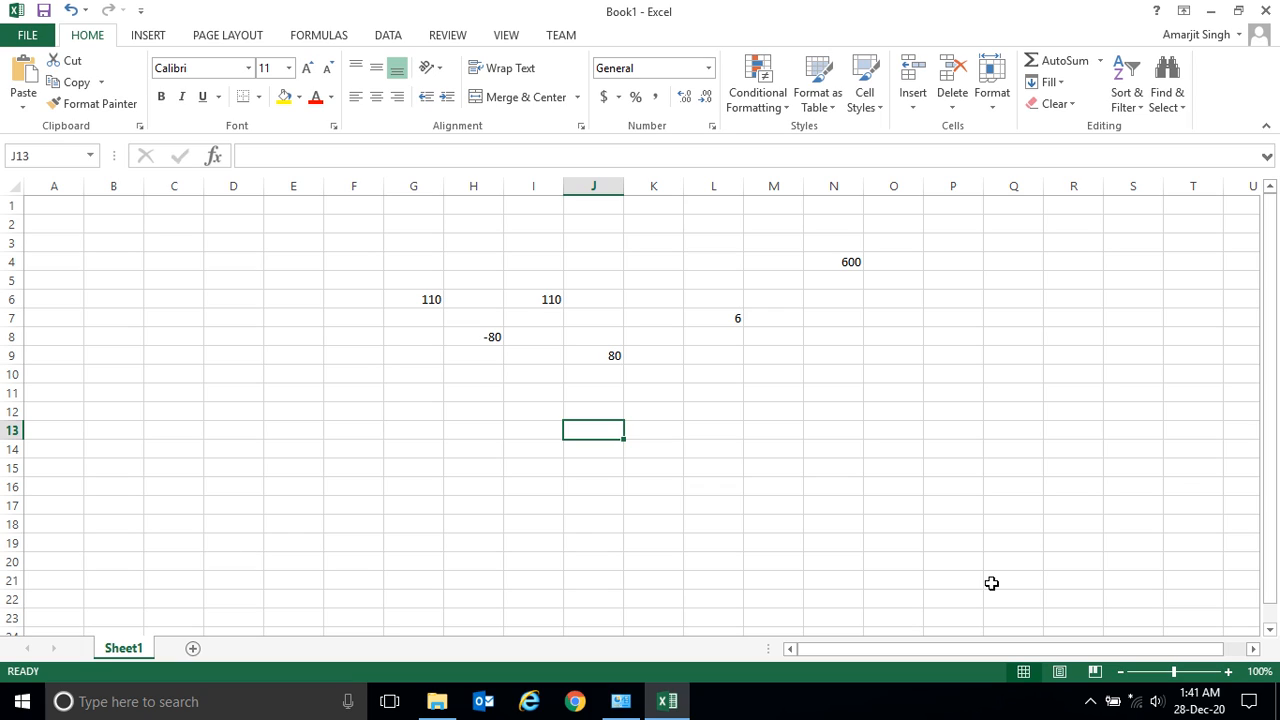
mouse_move(413, 302)
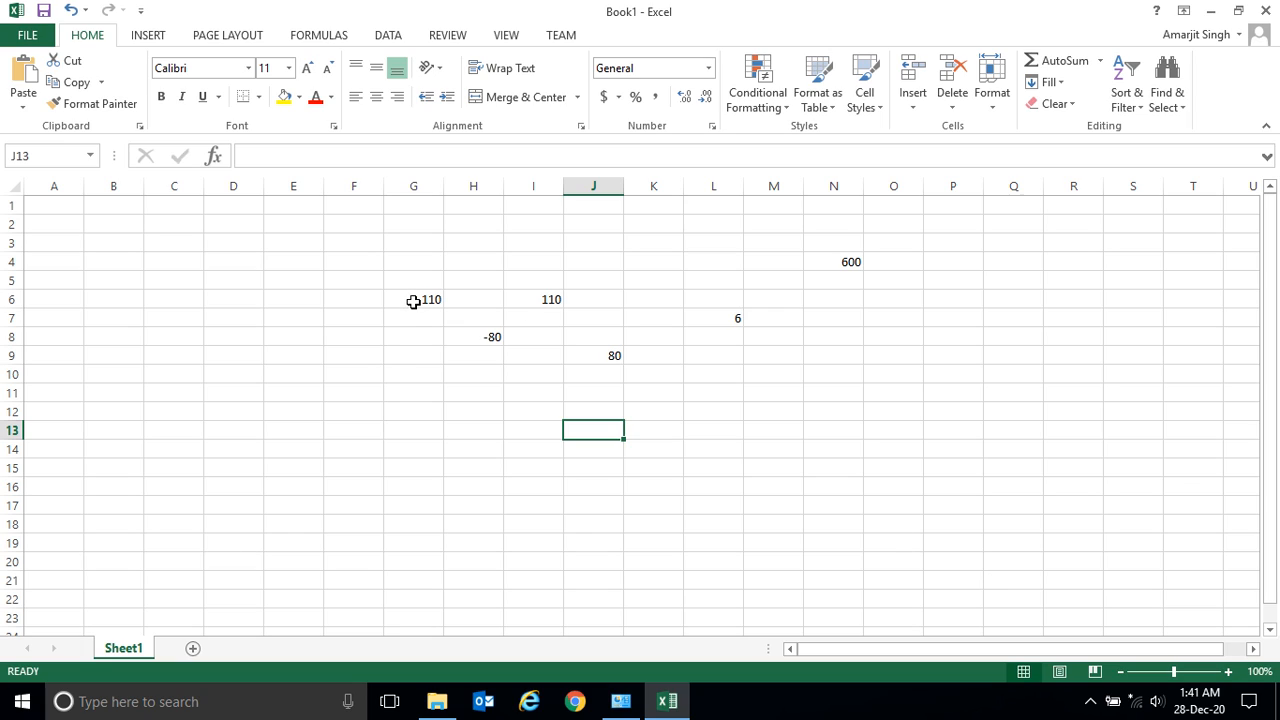
Inspect the formulas behind 110 in G6, 110 in I6 and -80 in H8
click(413, 299)
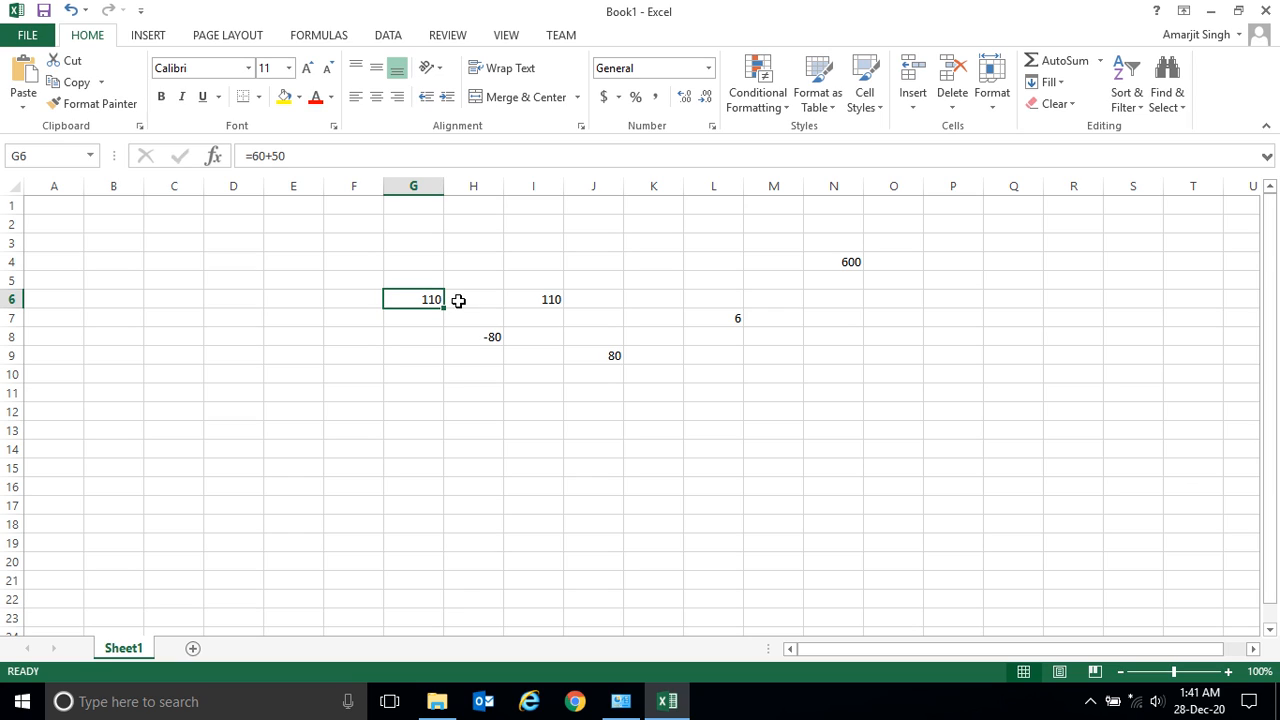
click(533, 299)
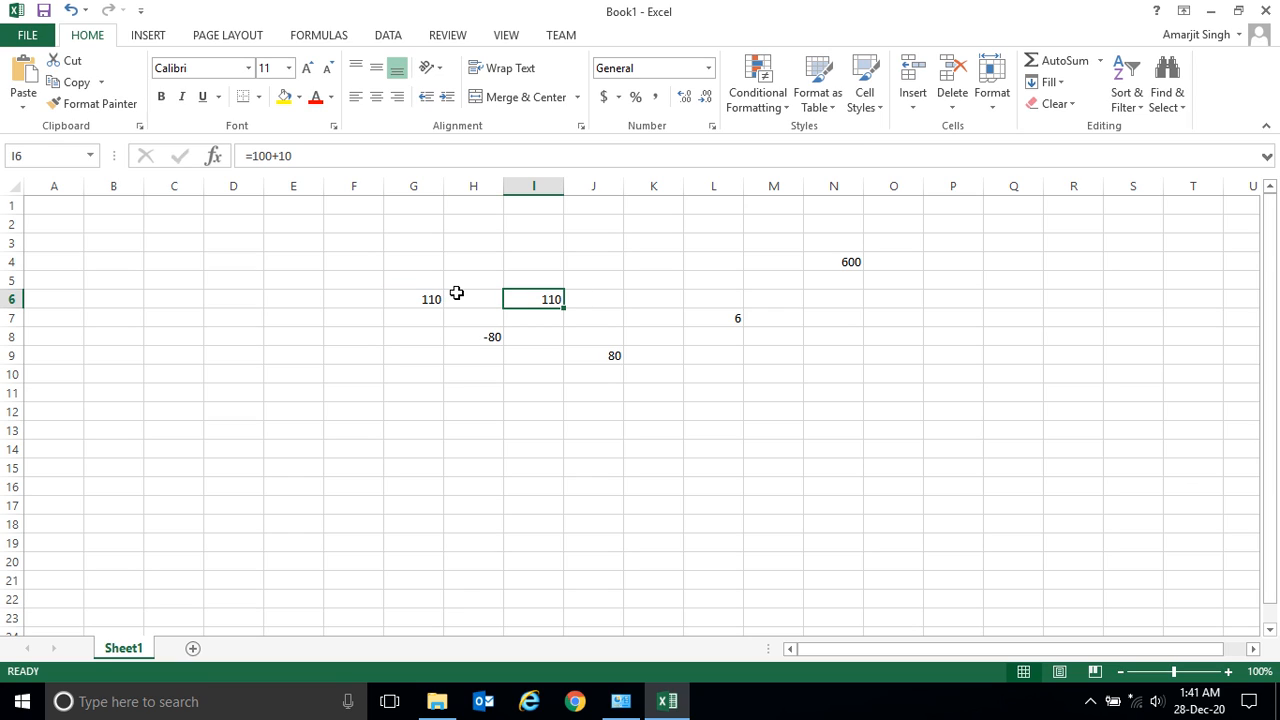
click(473, 336)
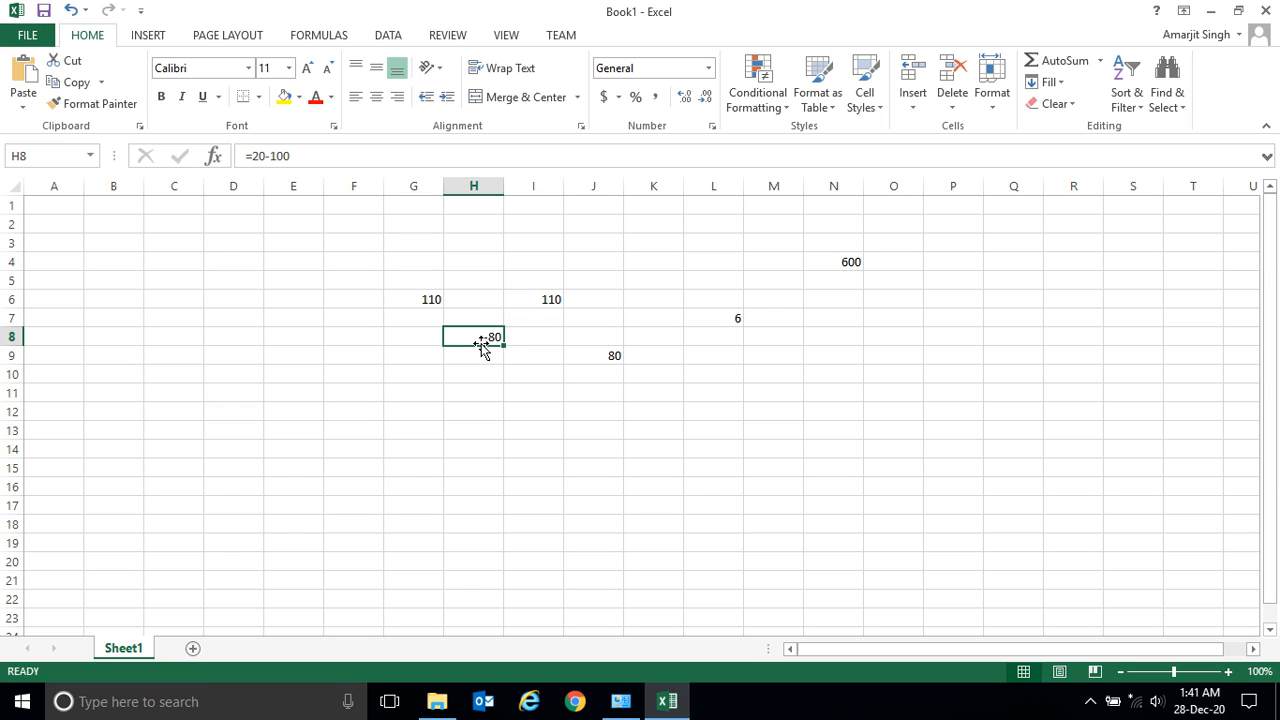
mouse_move(381, 335)
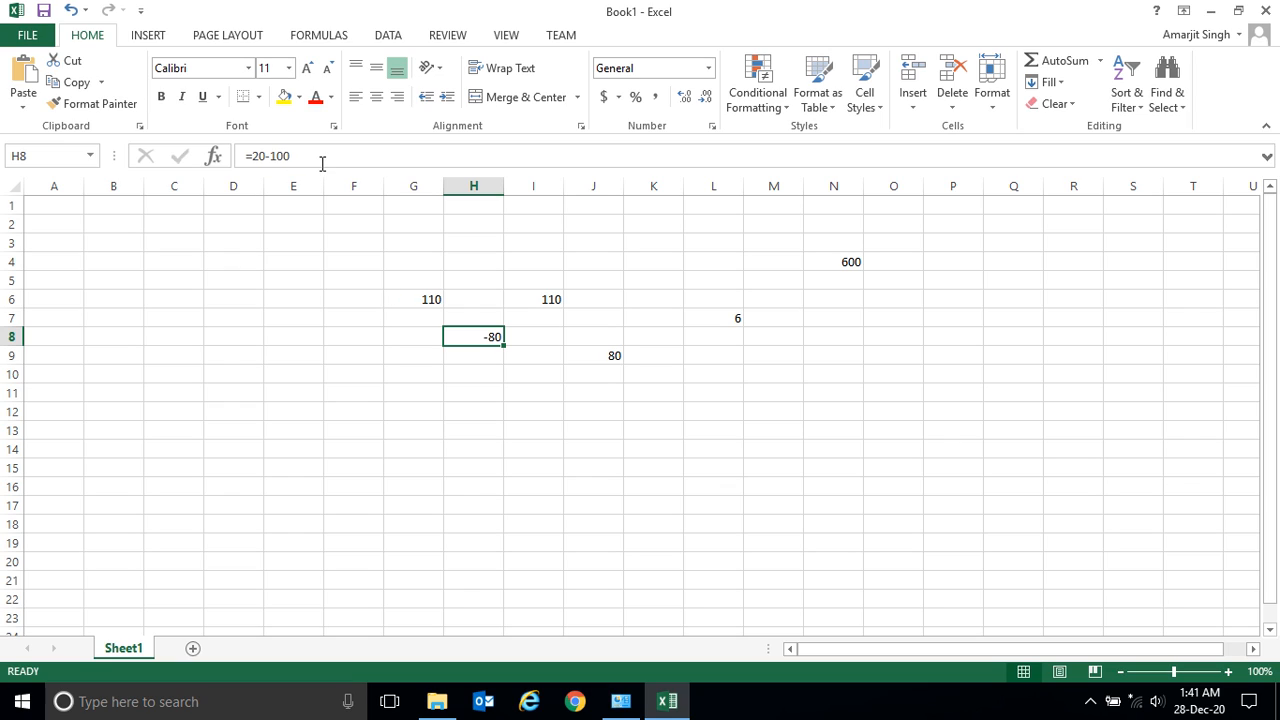
Move to F10, then enter 79 in empty cell D7
click(413, 355)
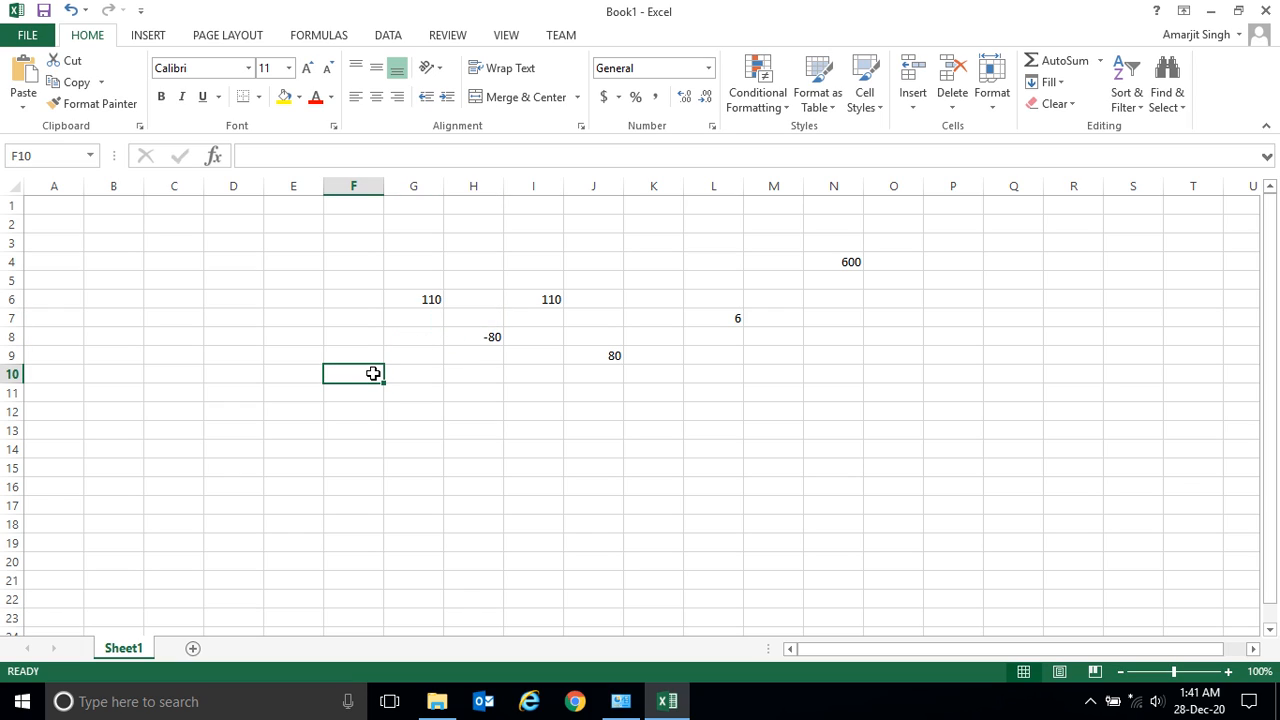
mouse_move(256, 357)
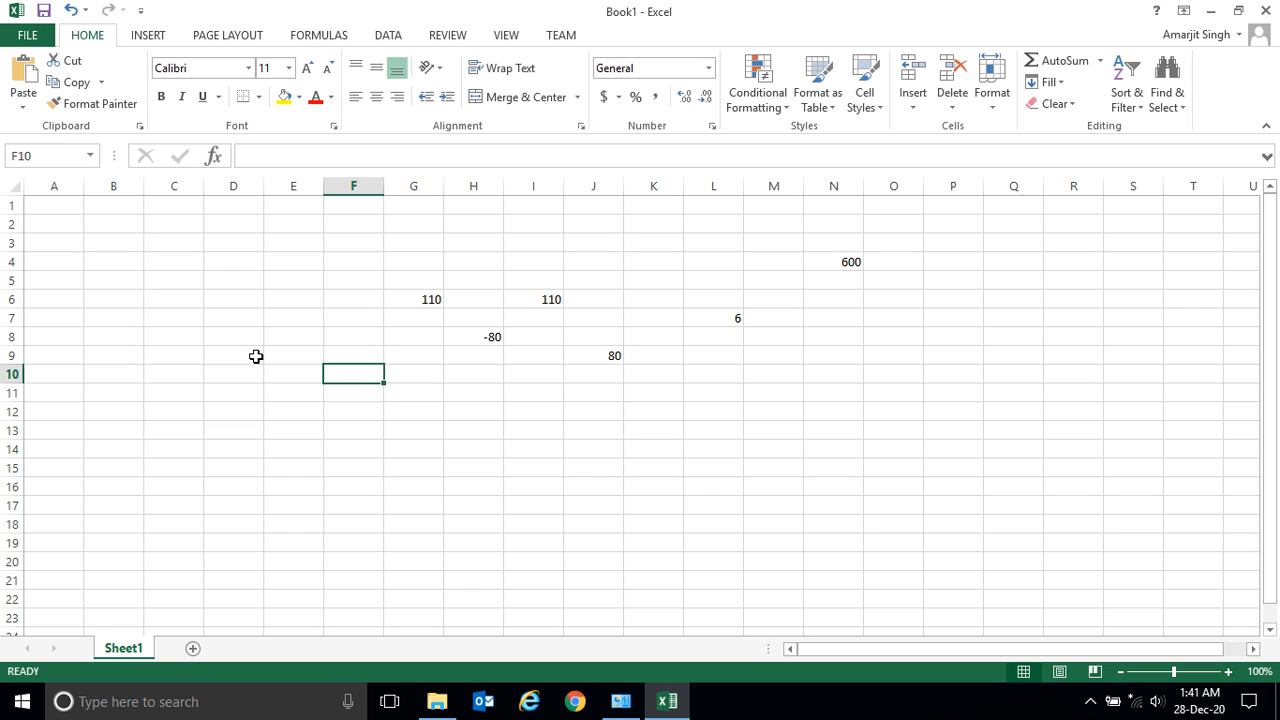
mouse_move(242, 338)
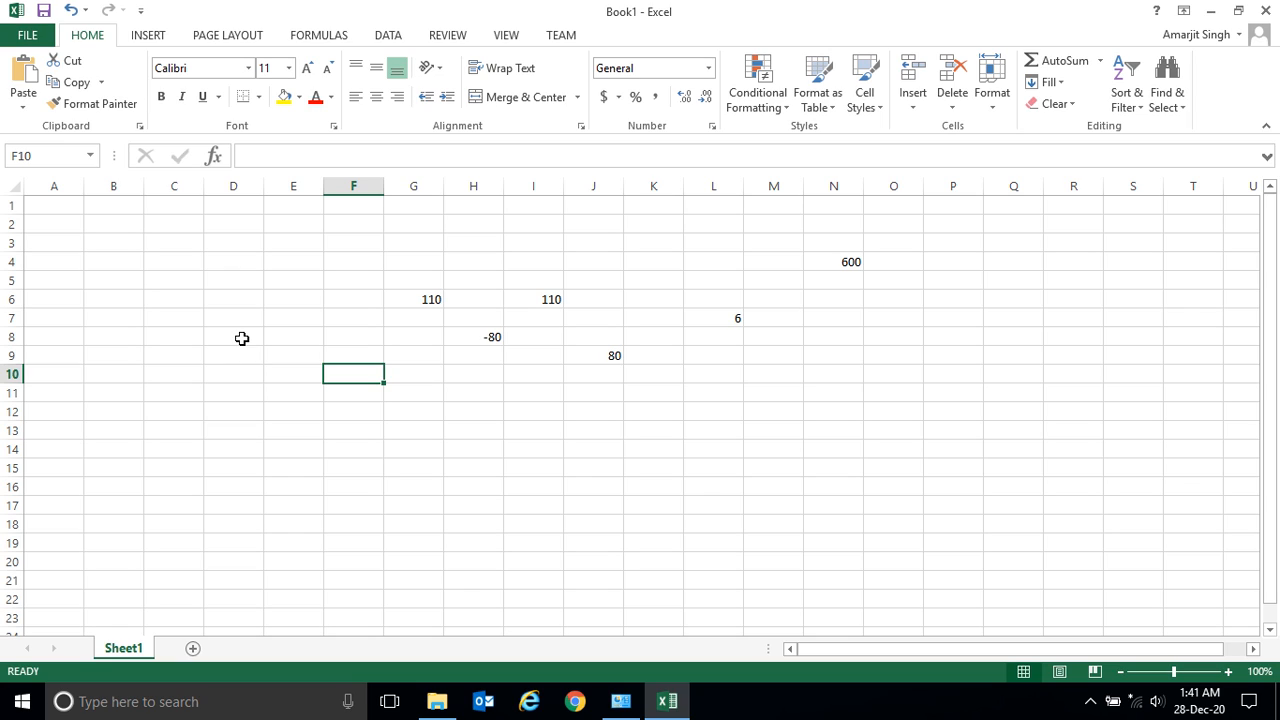
click(233, 318)
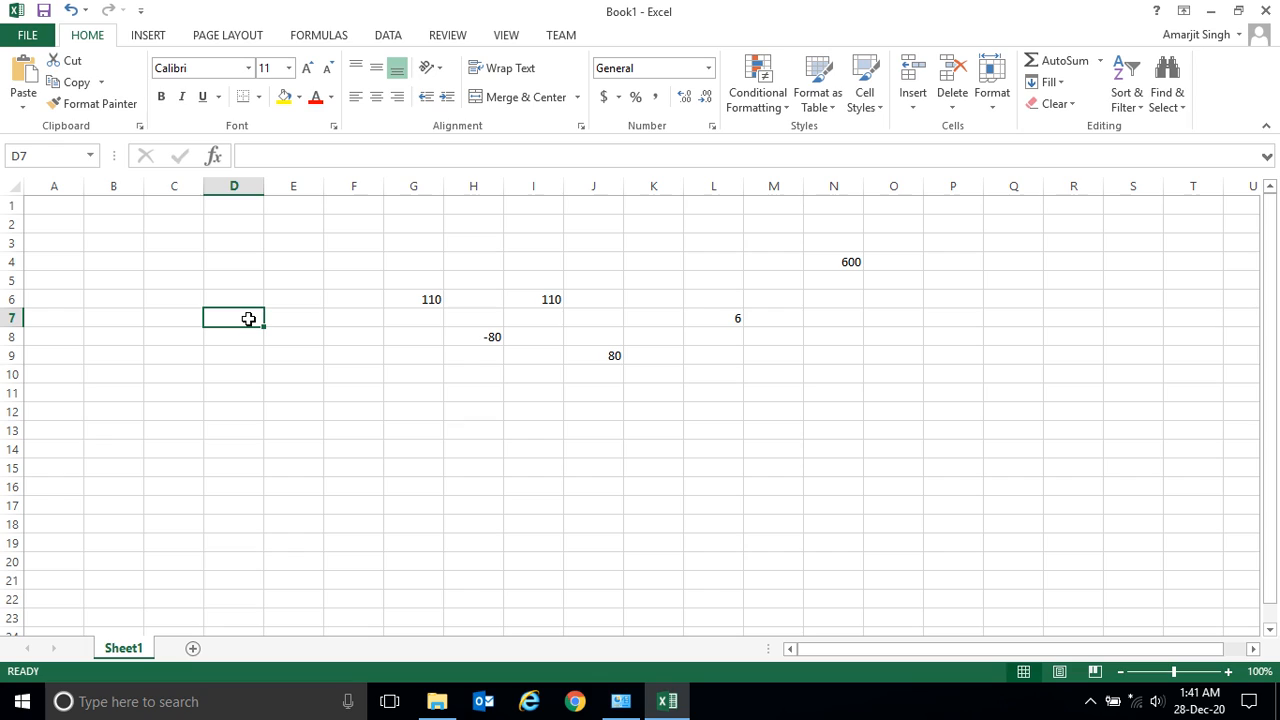
text(79)
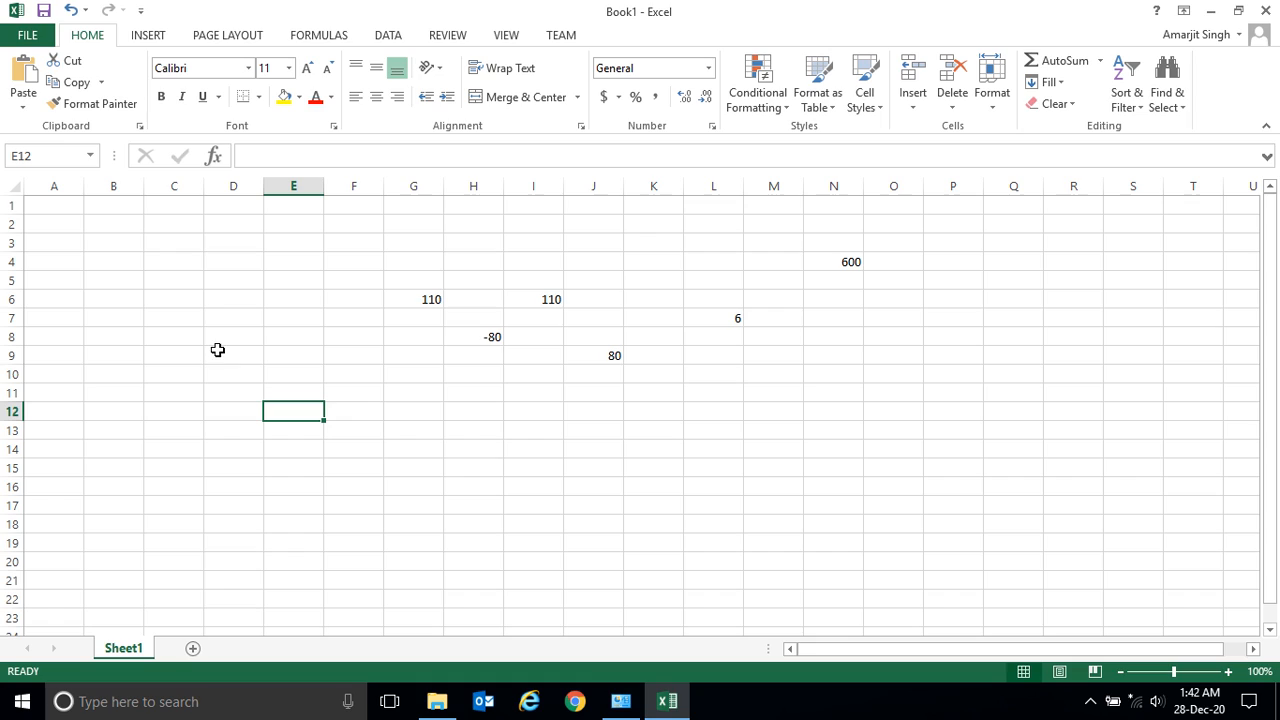
Select various empty cells, including D11, E12, E6, C6, D6, B6, A2 and D4
click(233, 392)
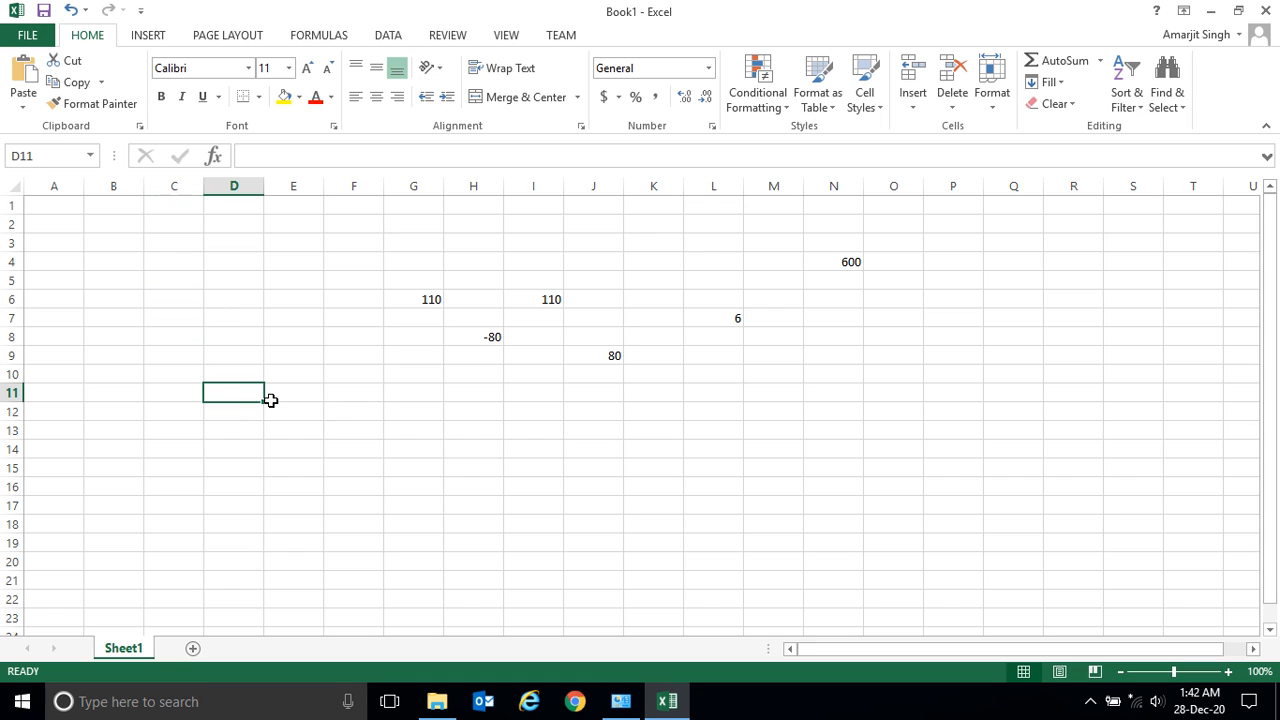
click(293, 411)
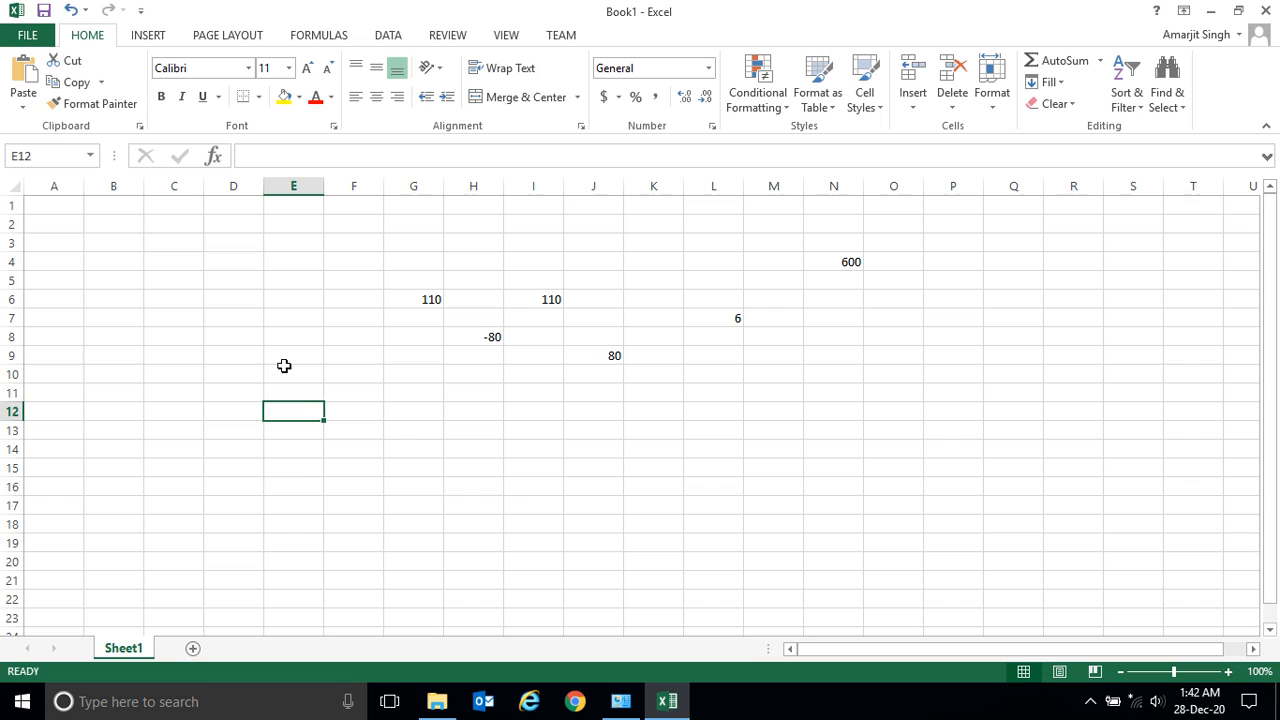
click(293, 298)
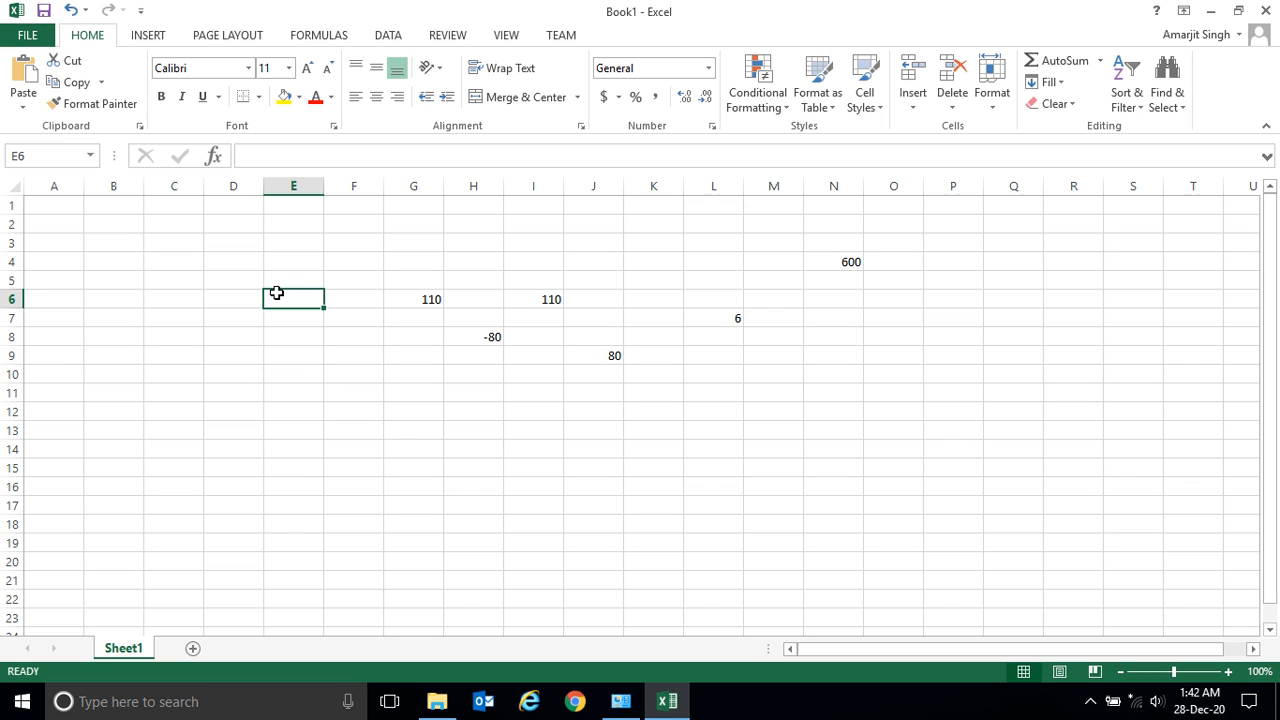
click(233, 261)
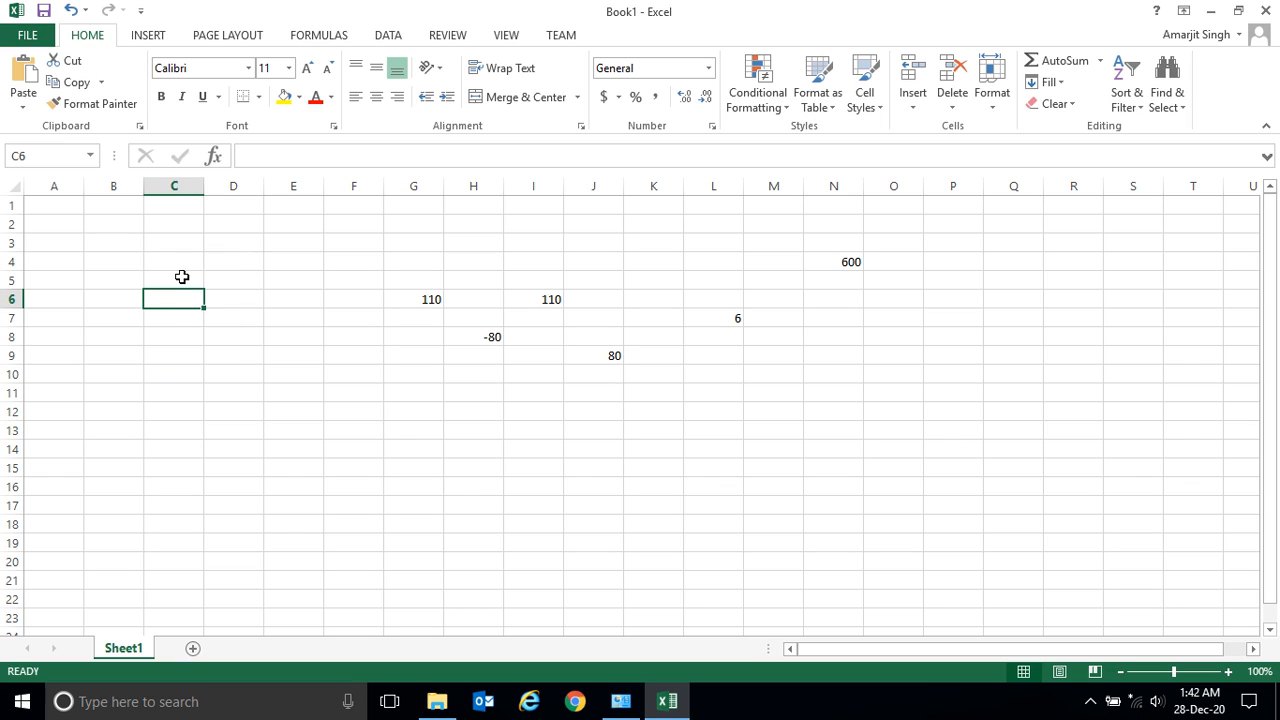
click(233, 299)
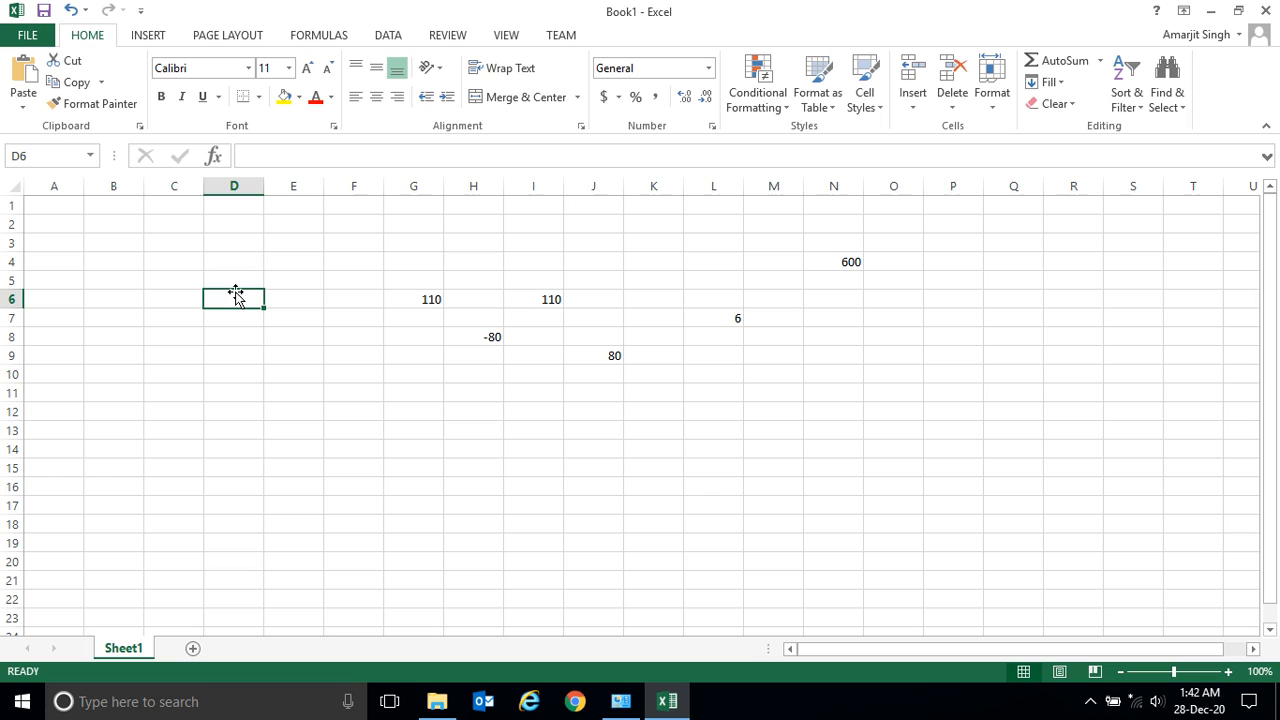
mouse_move(207, 385)
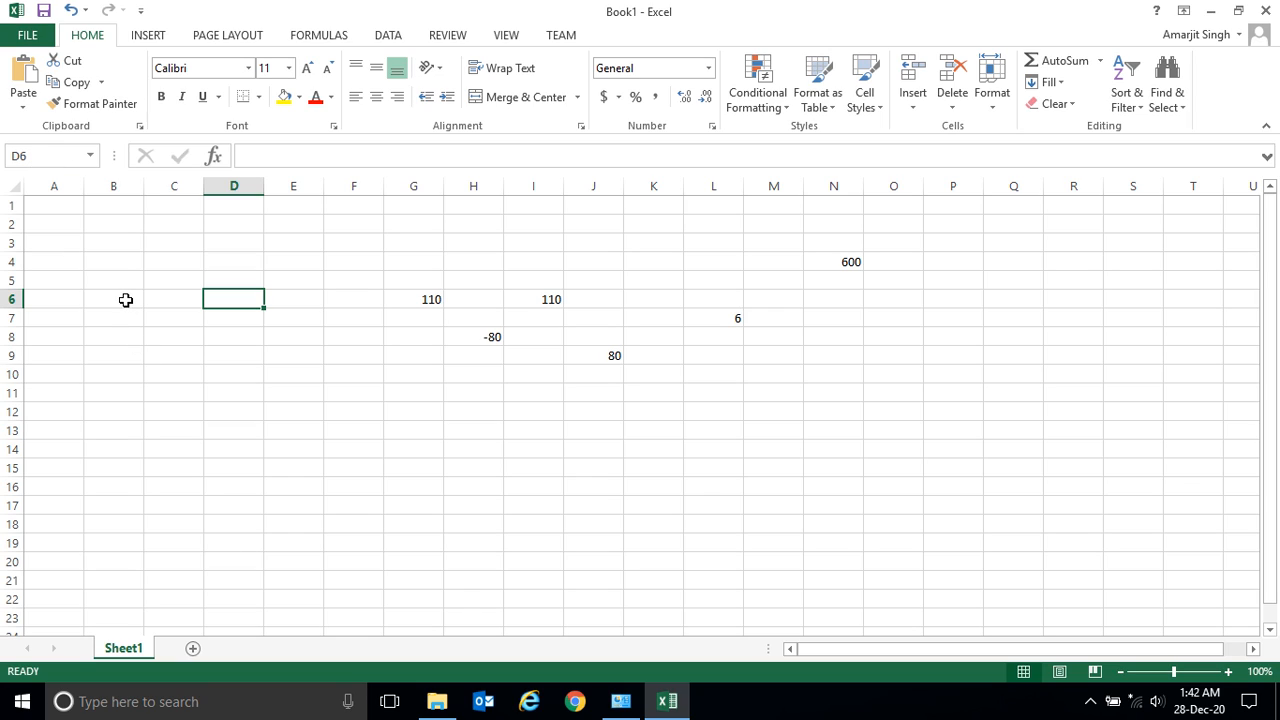
click(113, 299)
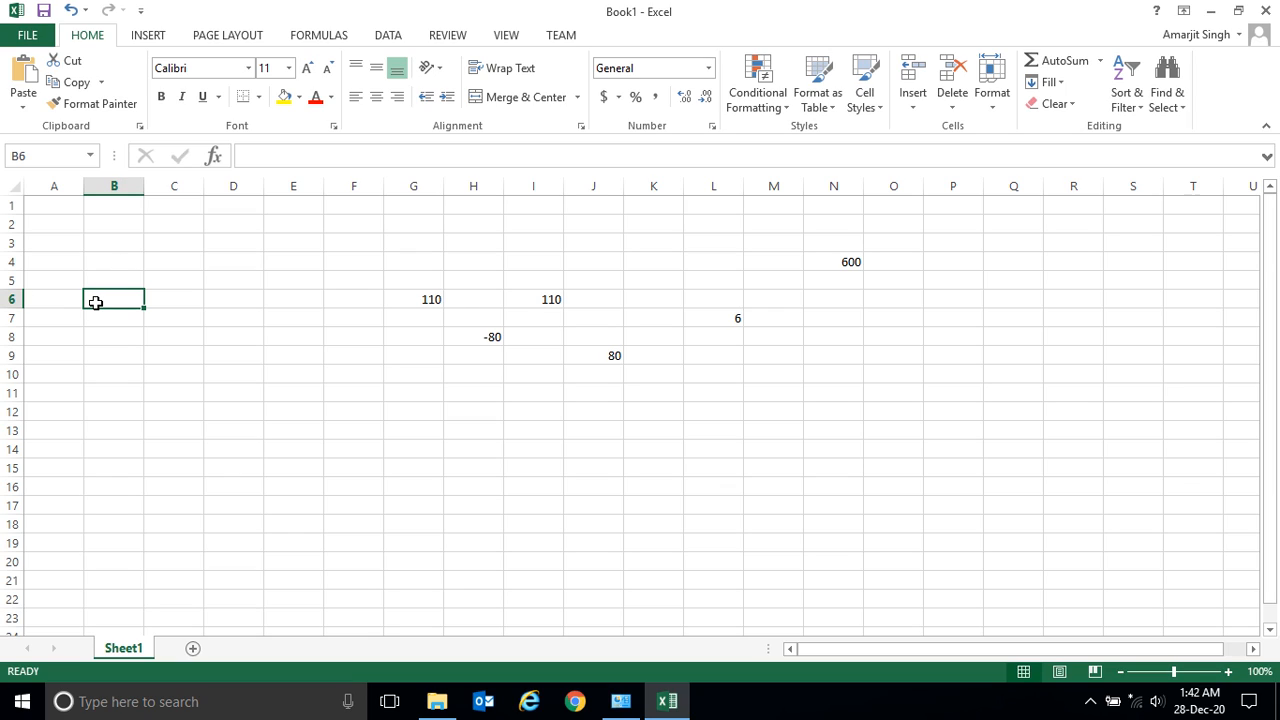
mouse_move(47, 224)
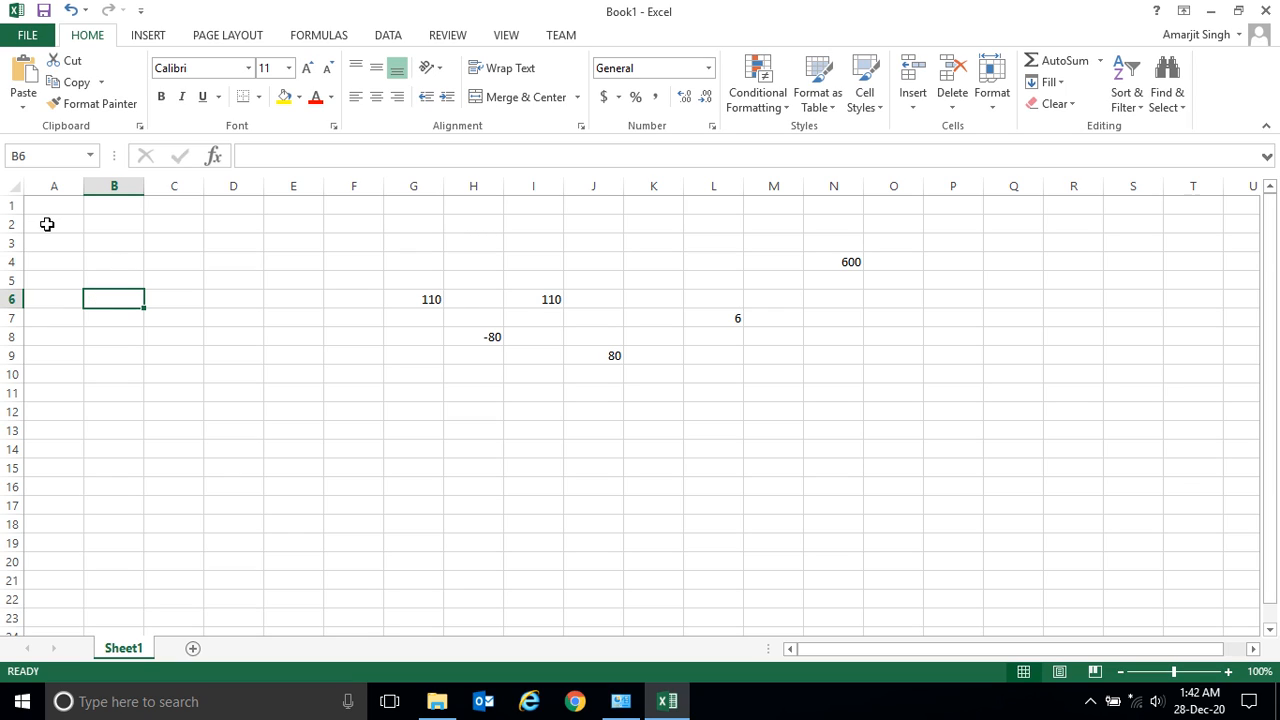
mouse_move(52, 199)
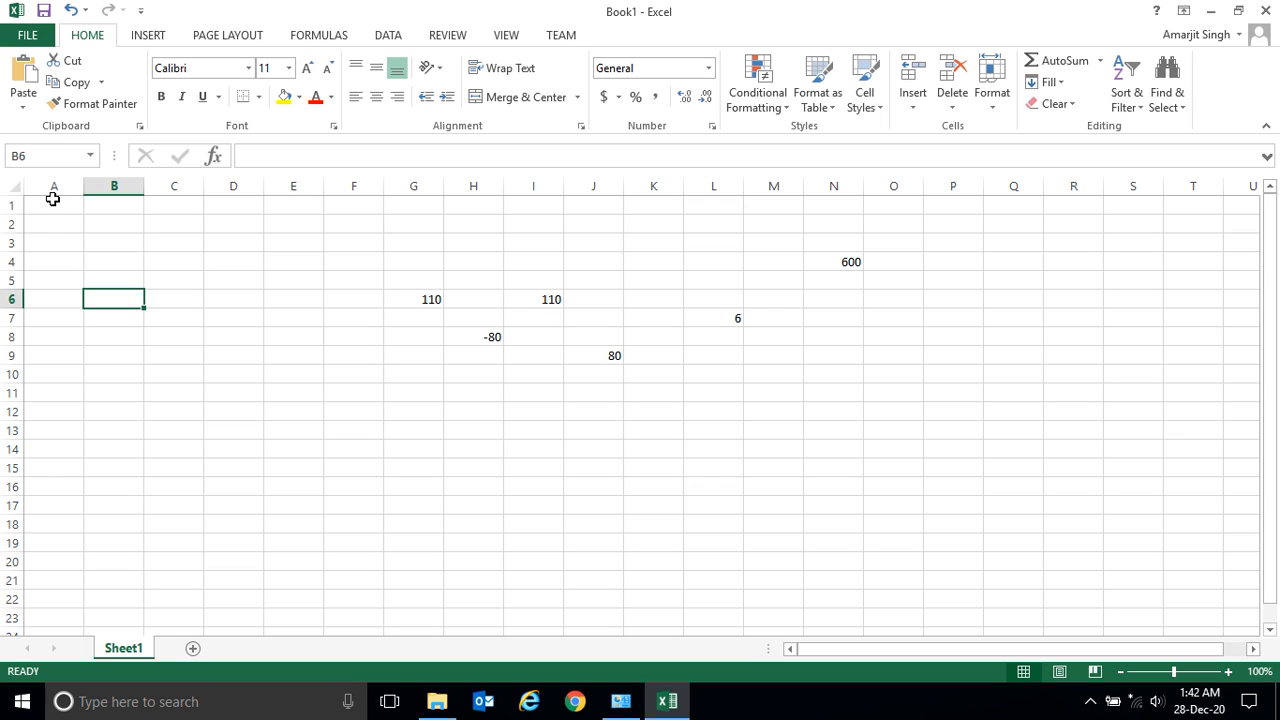
click(54, 223)
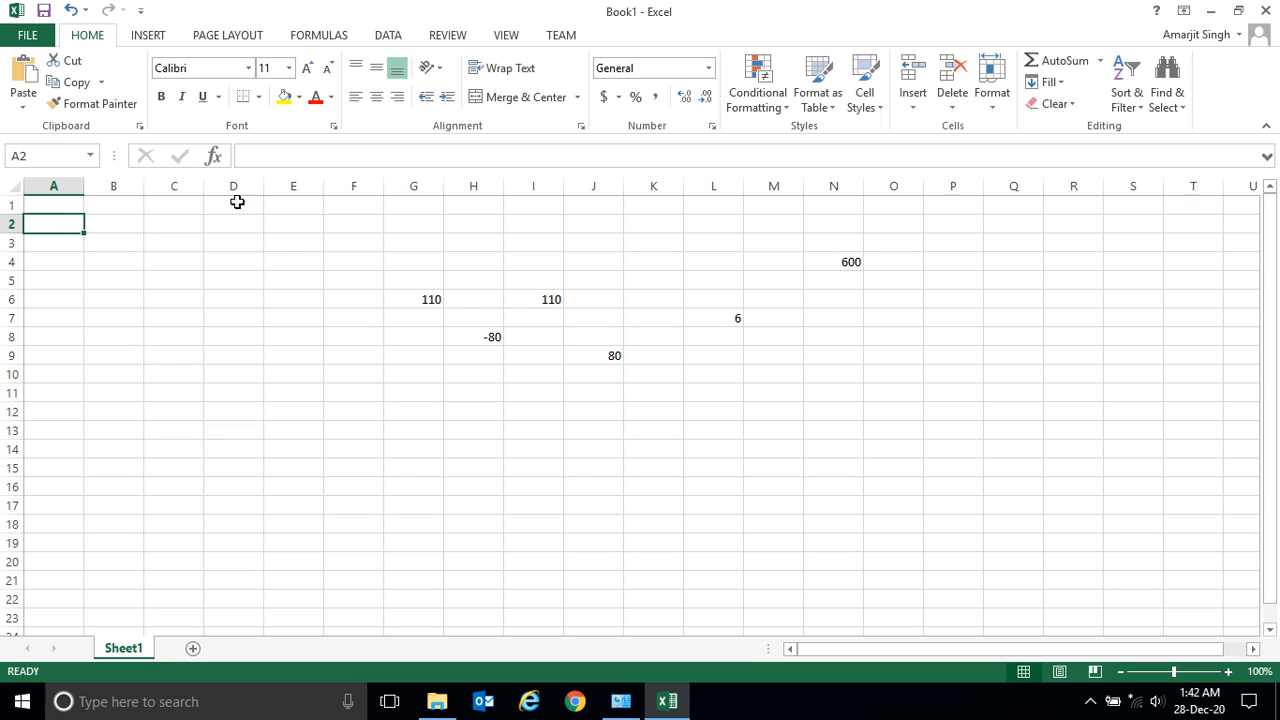
mouse_move(234, 265)
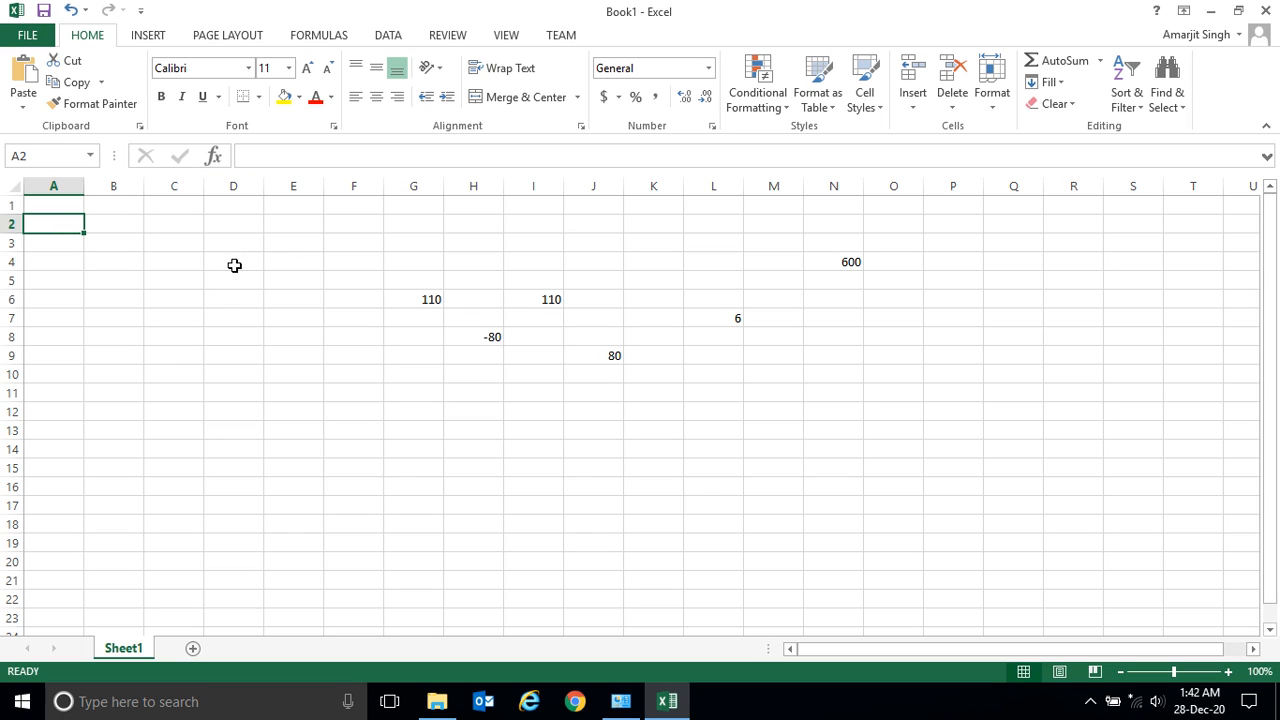
mouse_move(241, 268)
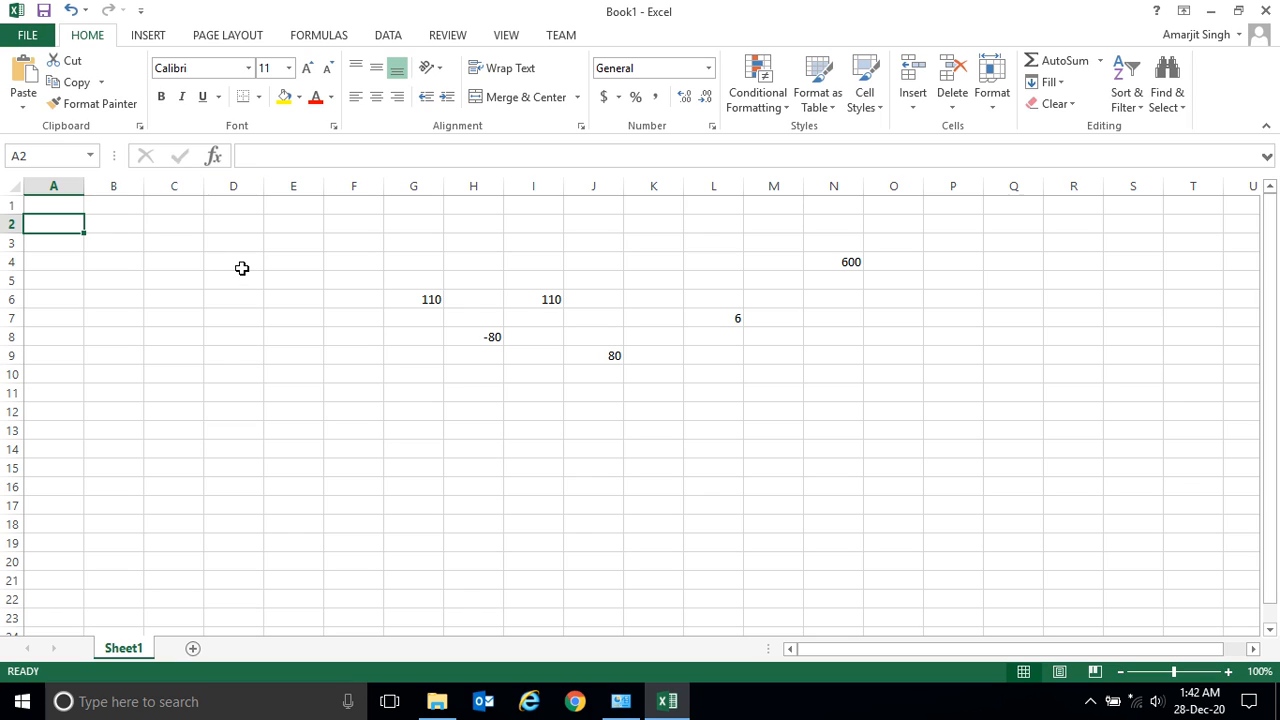
click(233, 261)
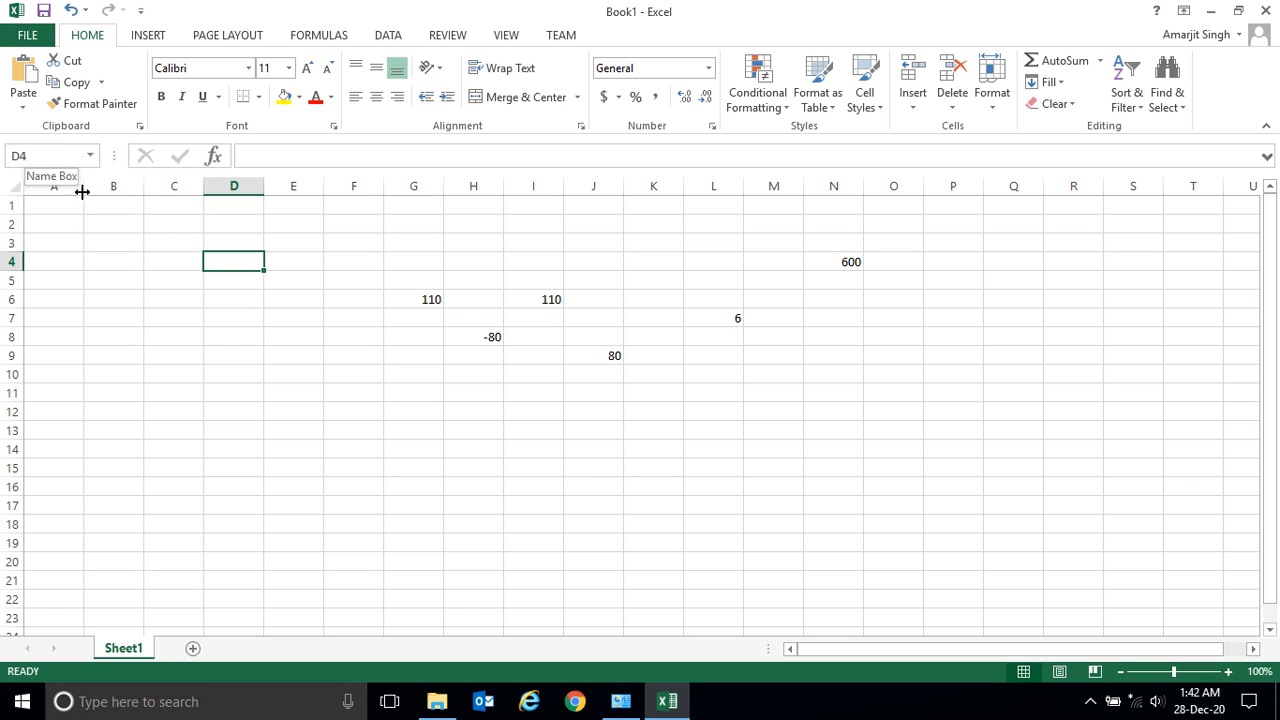
mouse_move(817, 465)
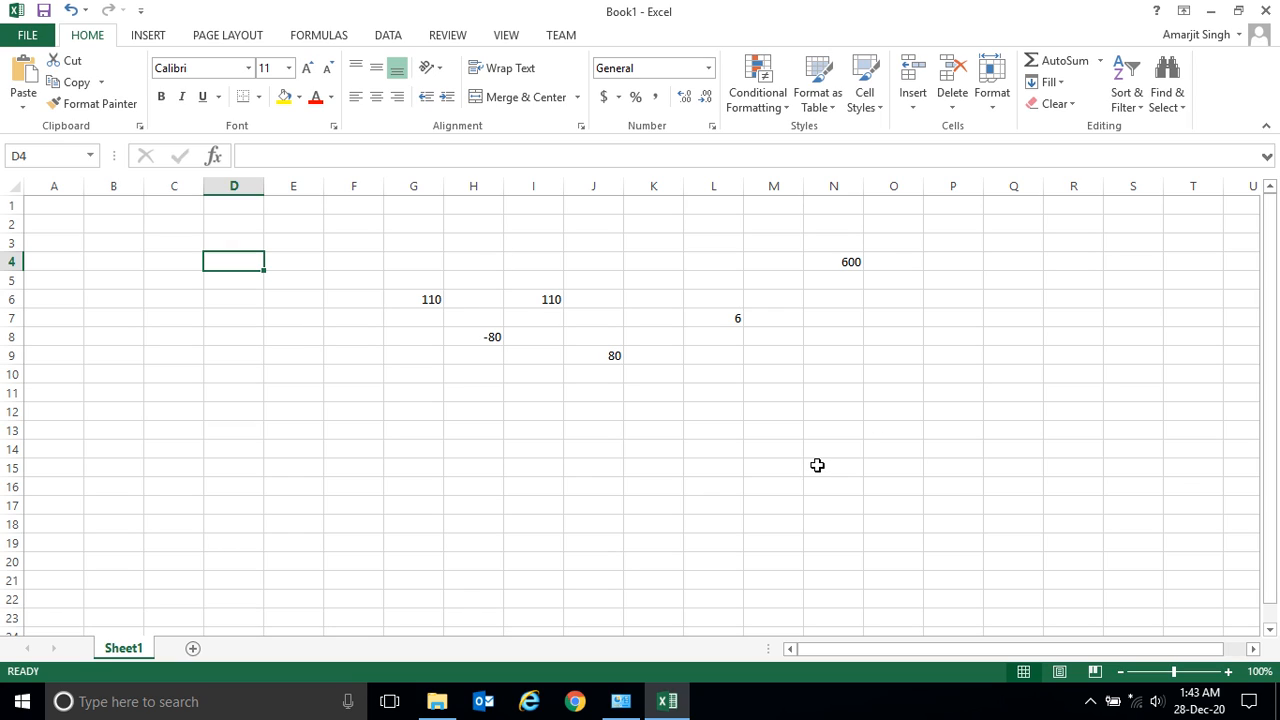
mouse_move(244, 490)
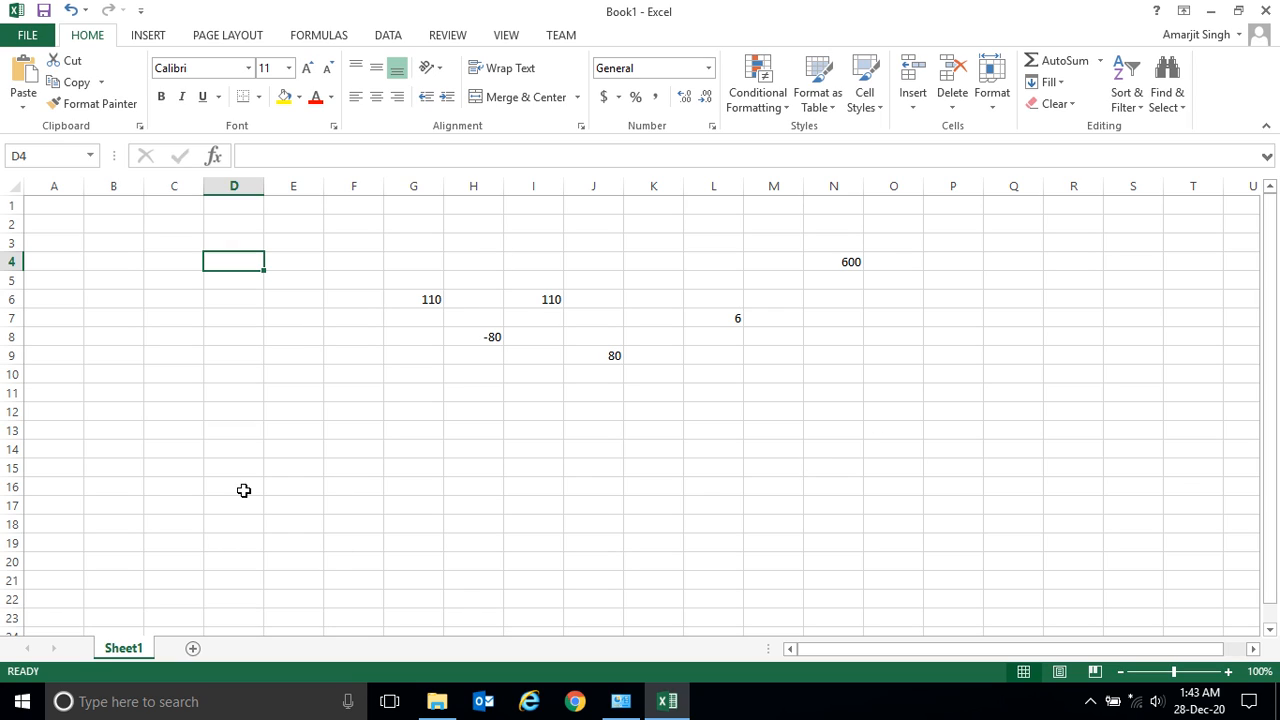
mouse_move(249, 488)
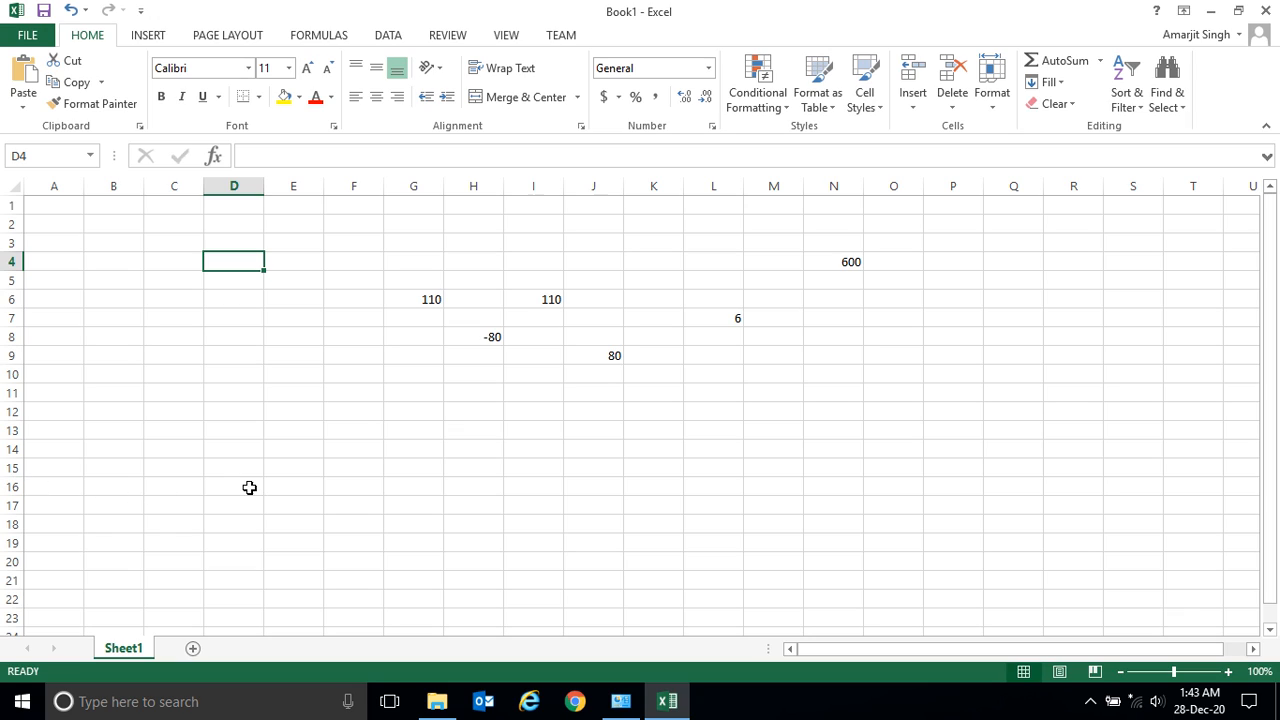
mouse_move(289, 487)
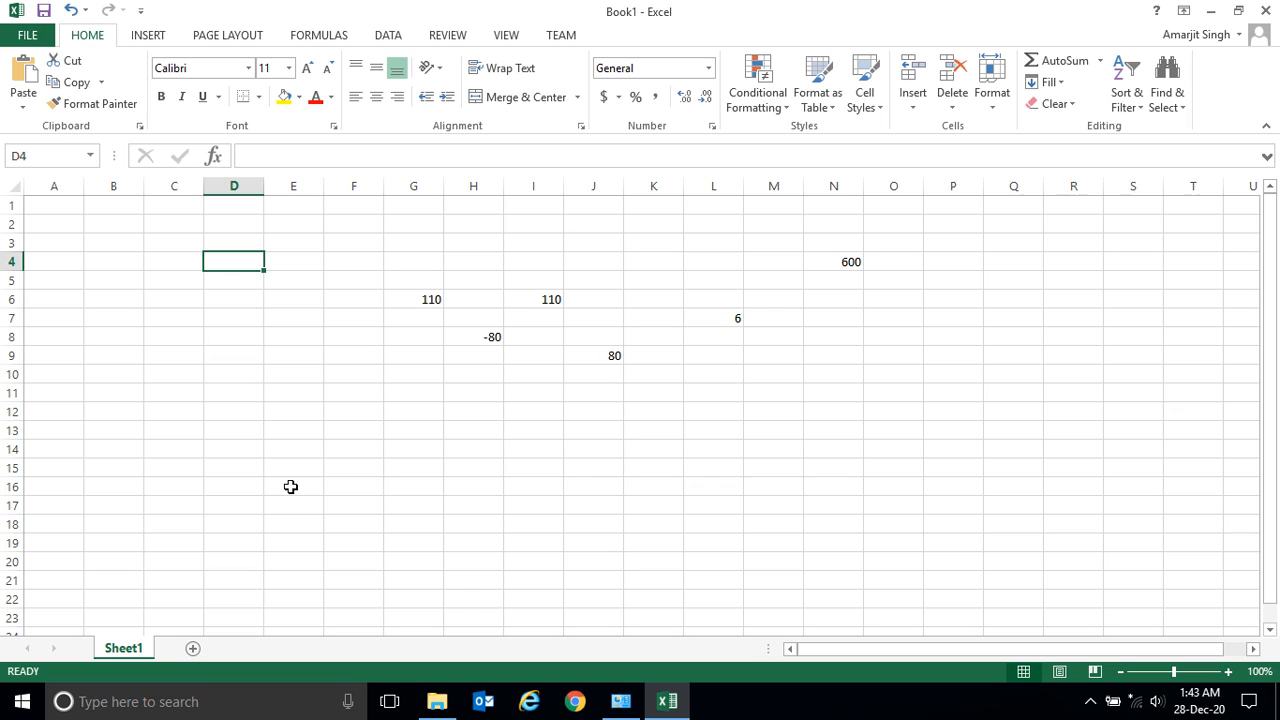
mouse_move(285, 467)
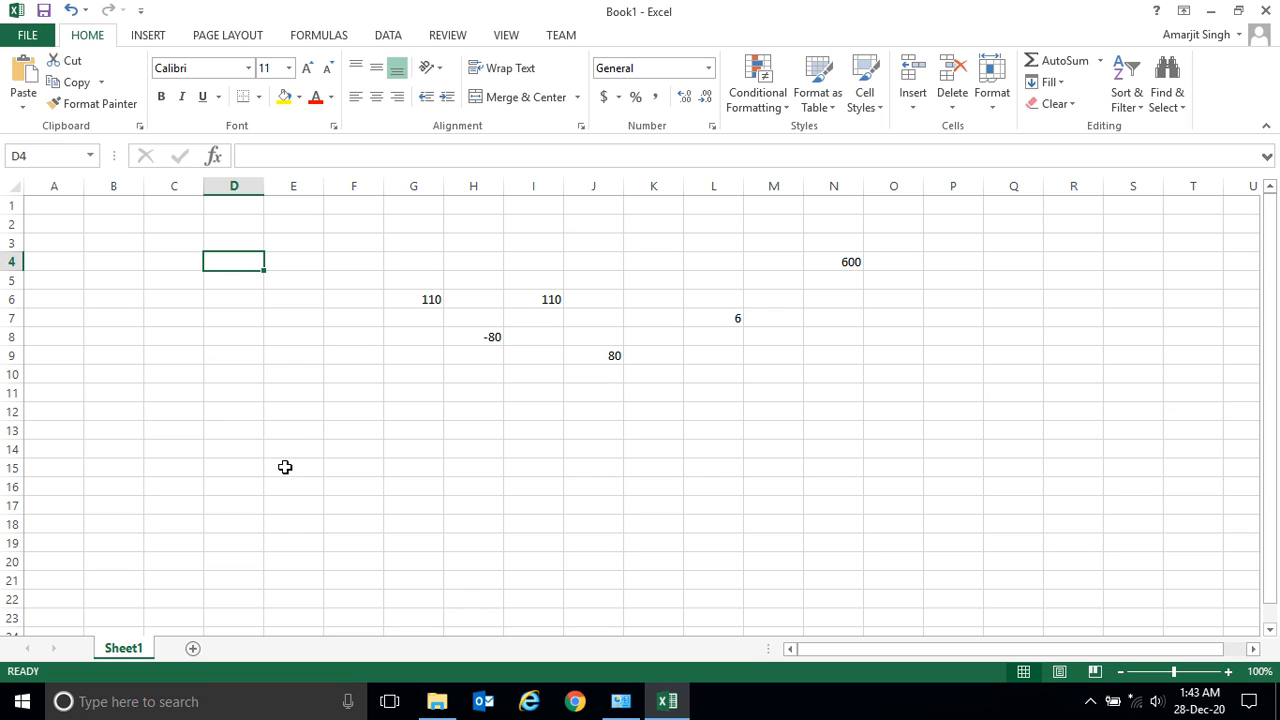
mouse_move(254, 487)
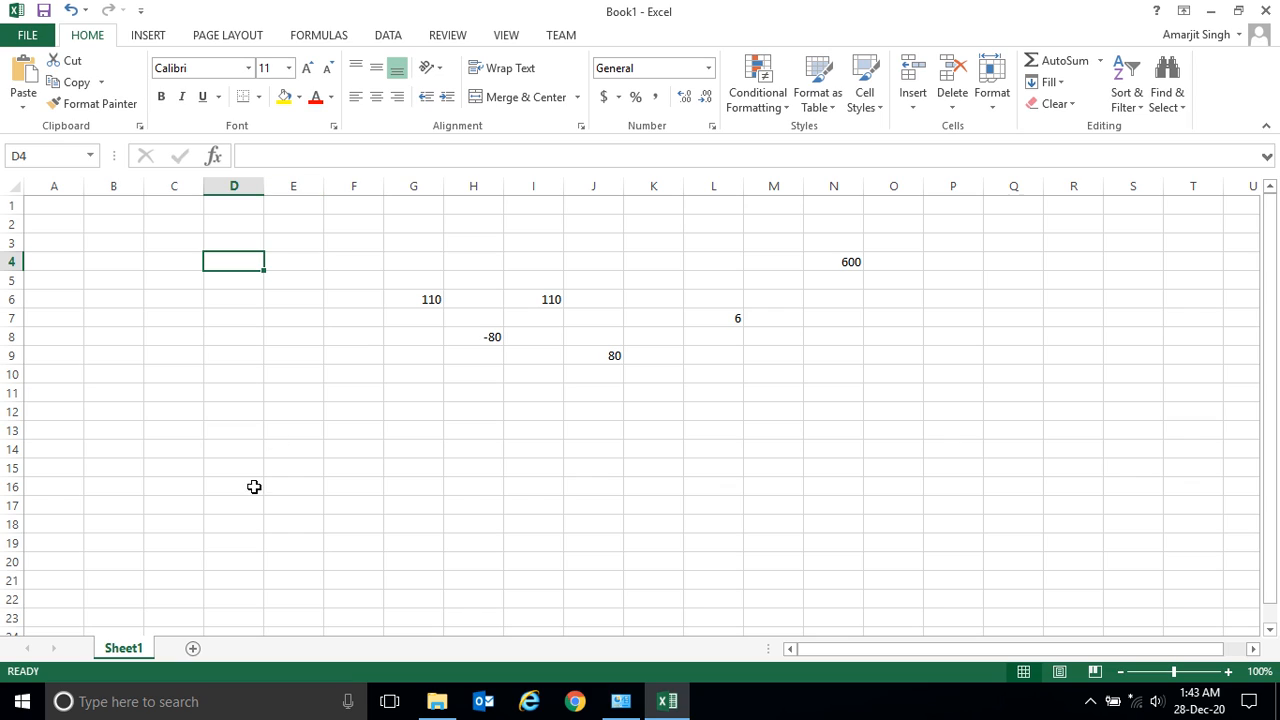
mouse_move(296, 507)
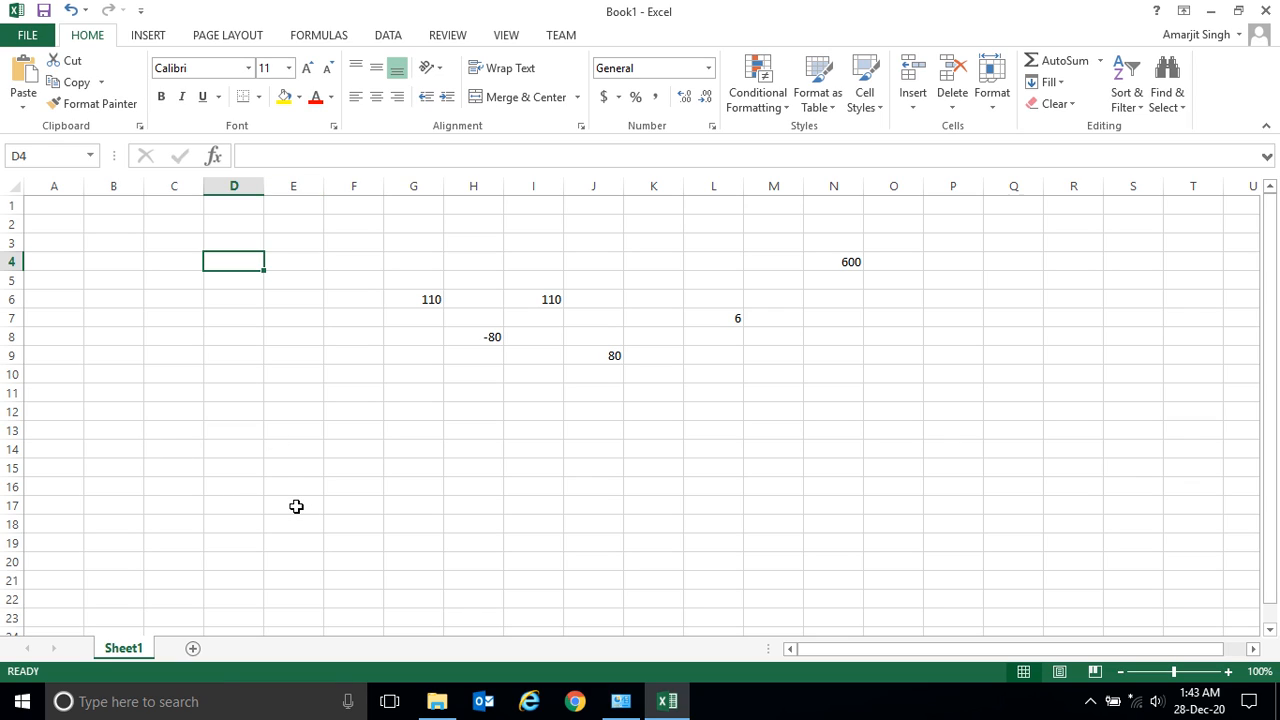
Enter 80 in C7 and 70 in C8, then begin a formula with = in C9
click(293, 505)
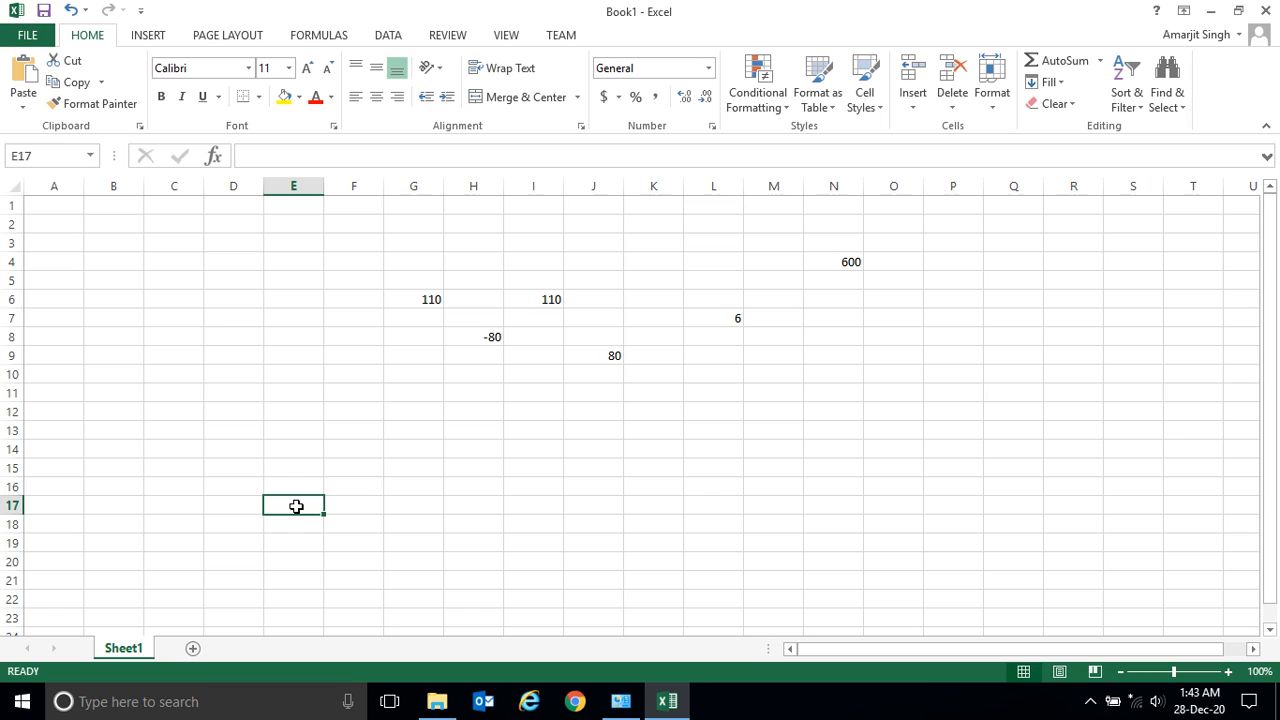
click(293, 486)
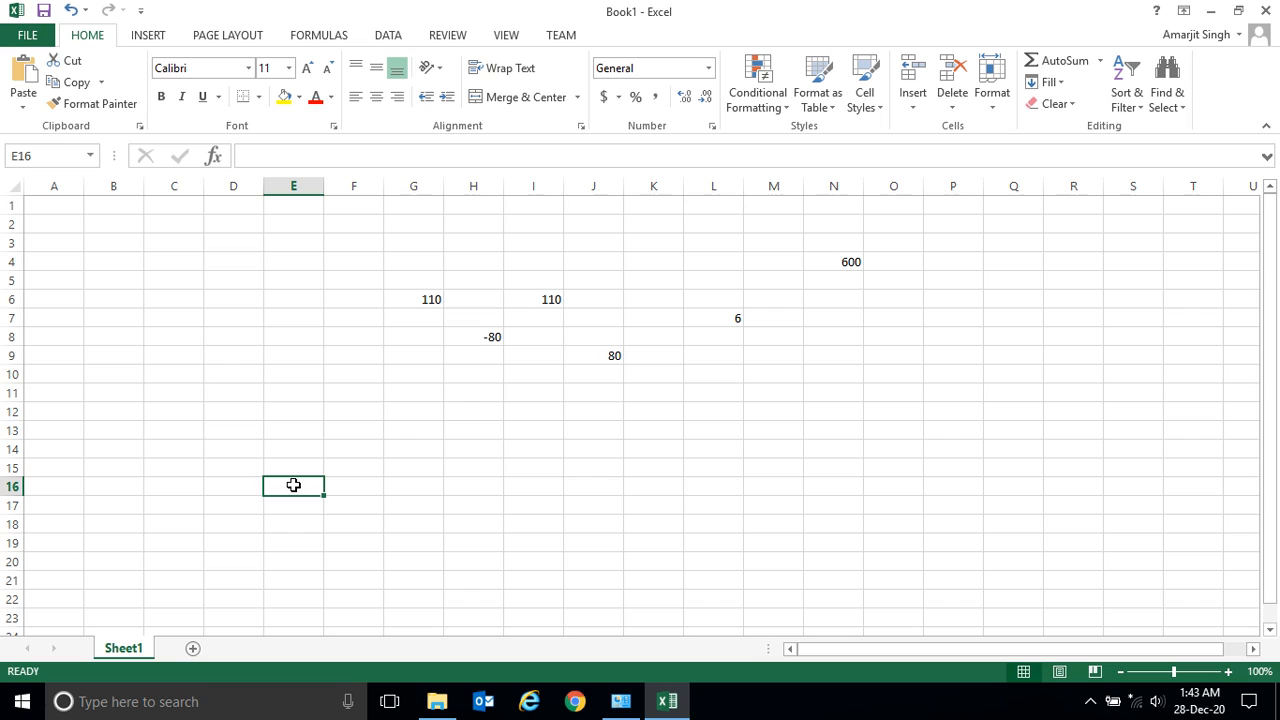
click(233, 318)
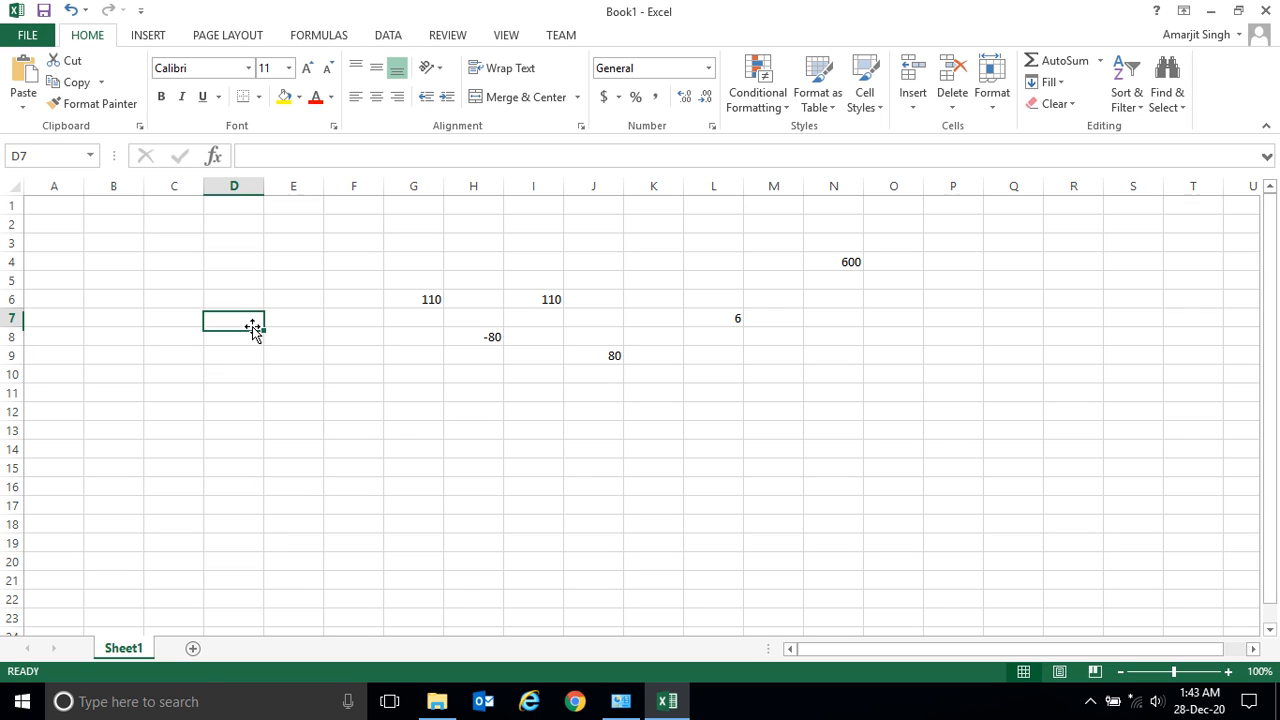
click(174, 336)
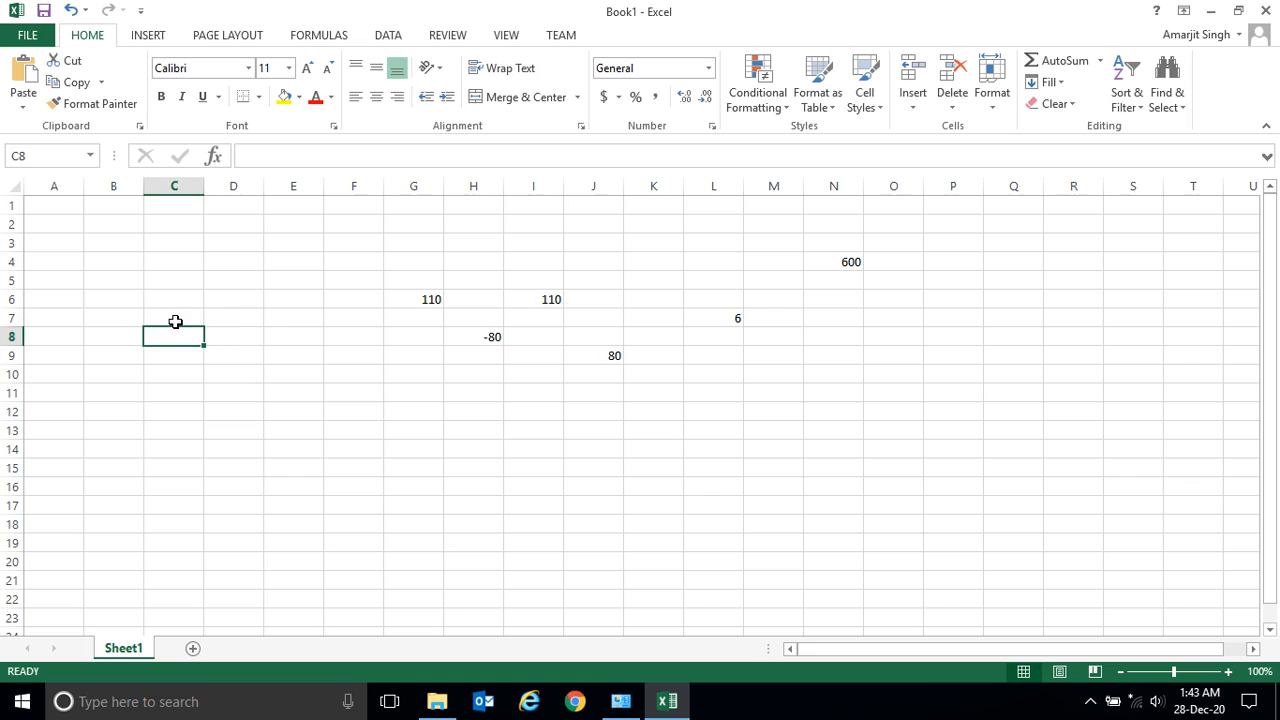
click(174, 318)
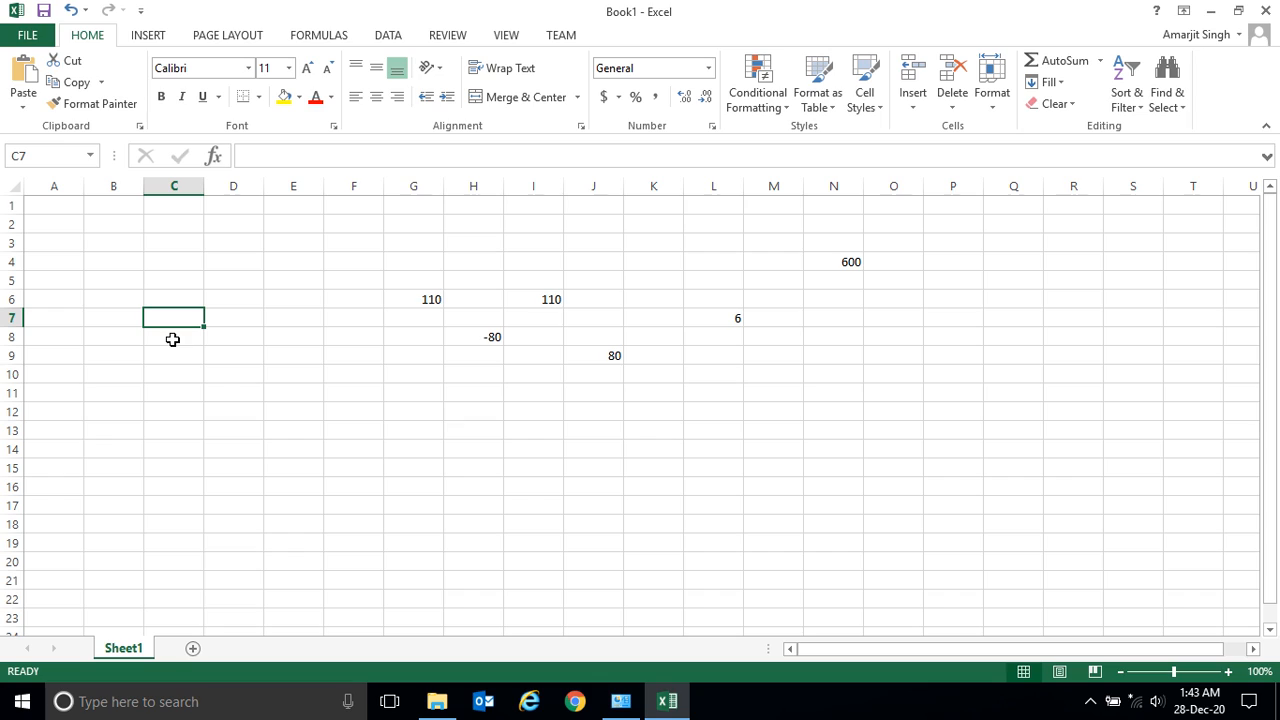
text(80)
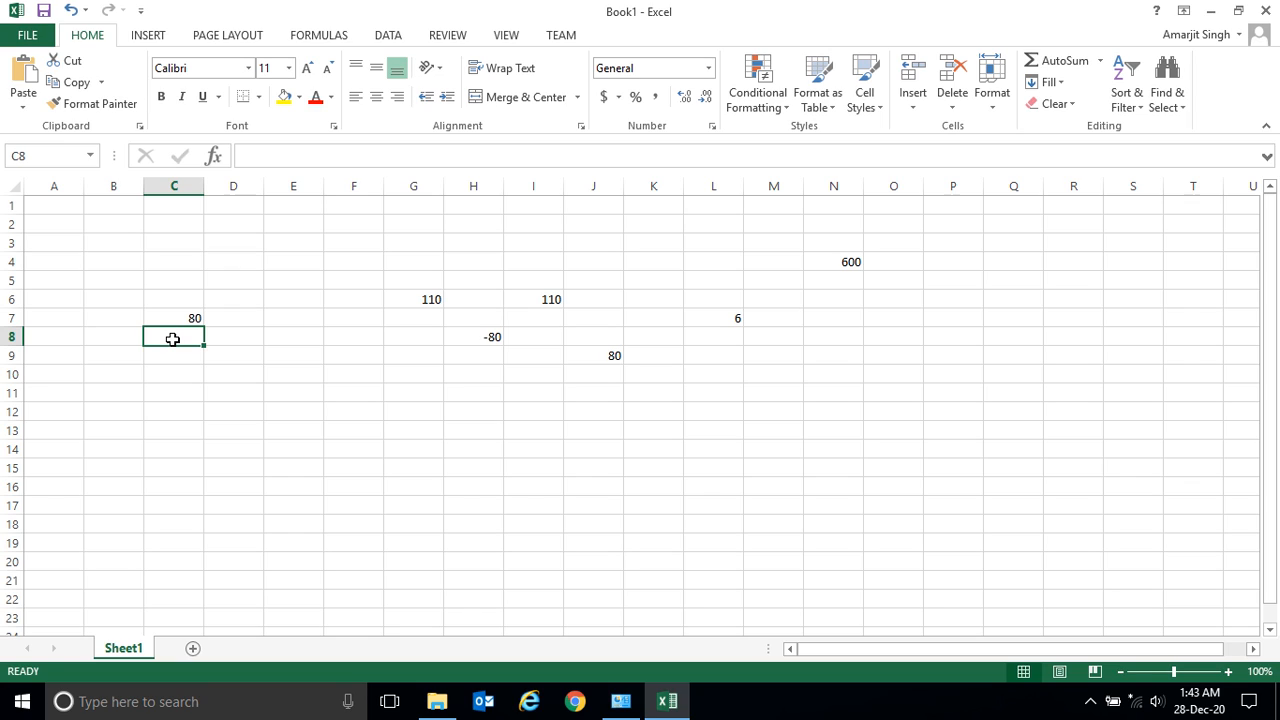
text(70)
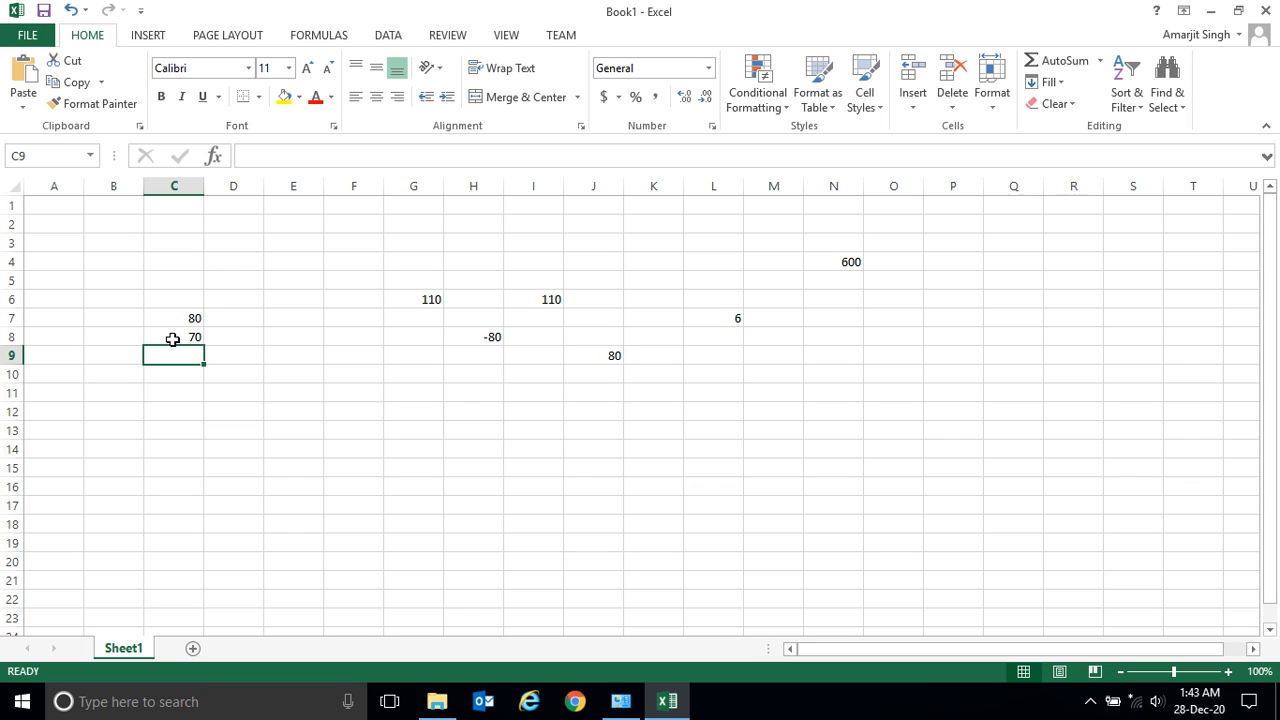
text(=)
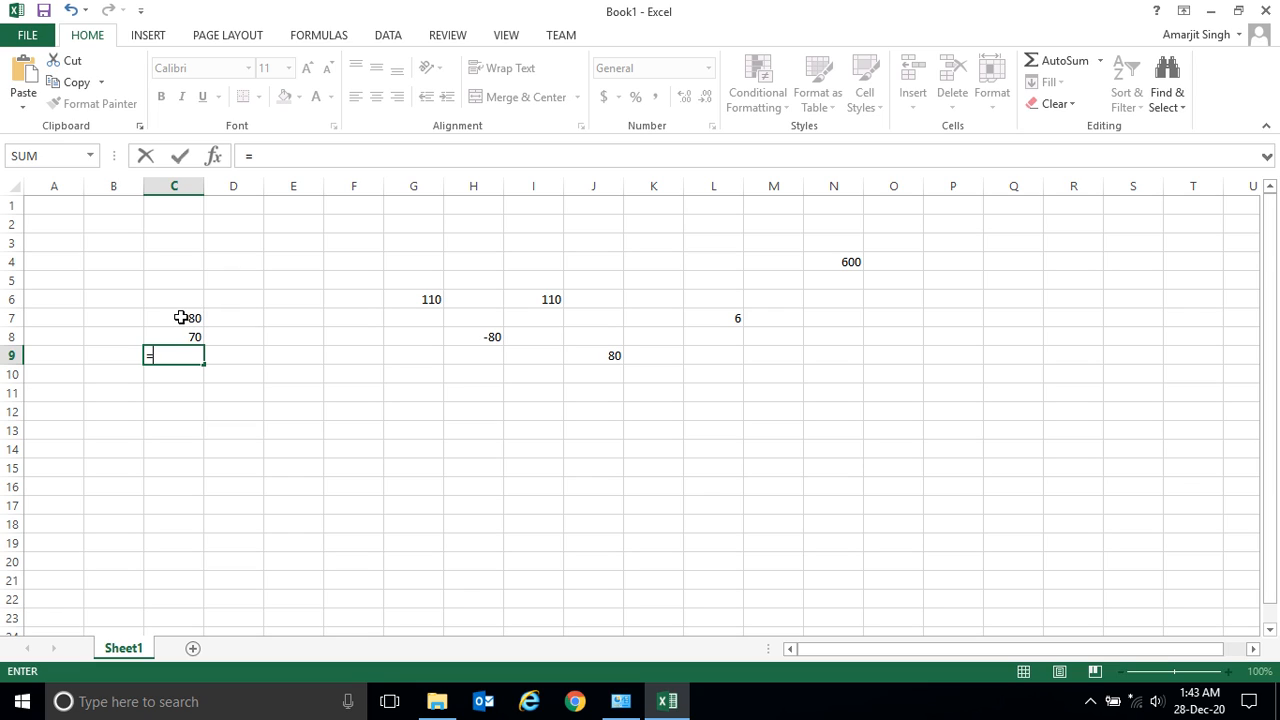
mouse_move(181, 317)
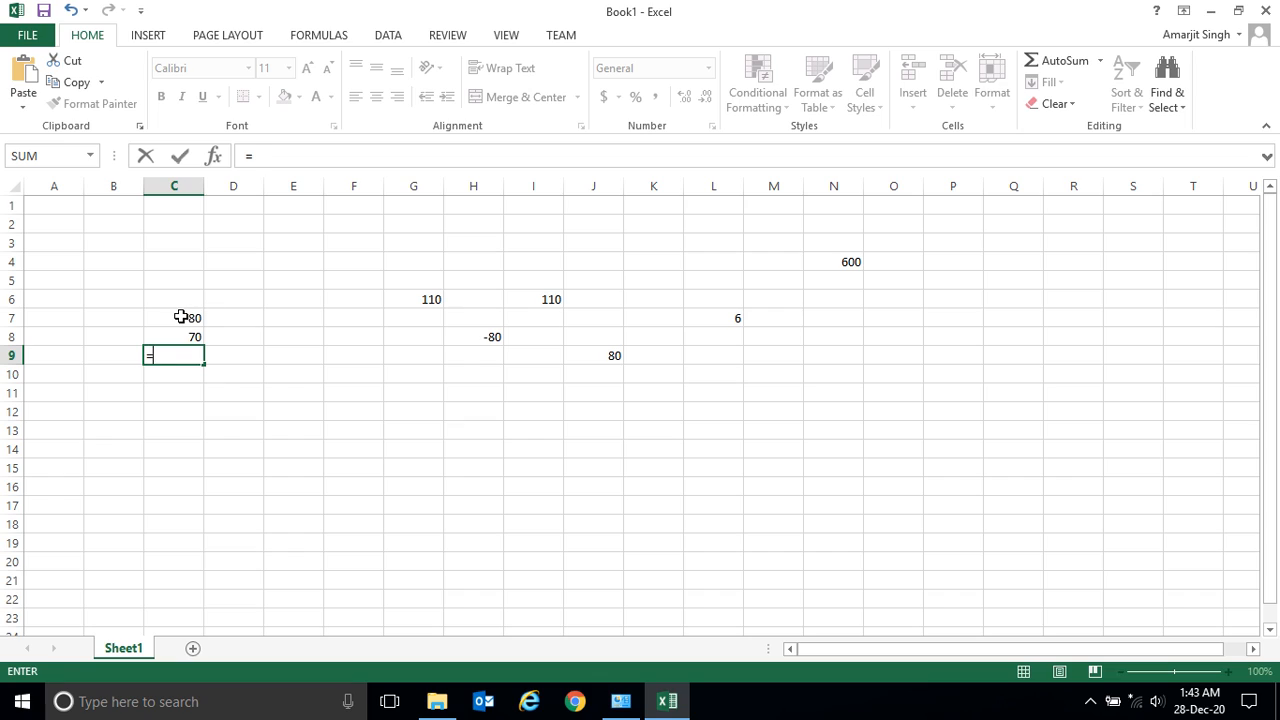
Complete the formula =C7+C8 in C9 so it totals 150
click(174, 317)
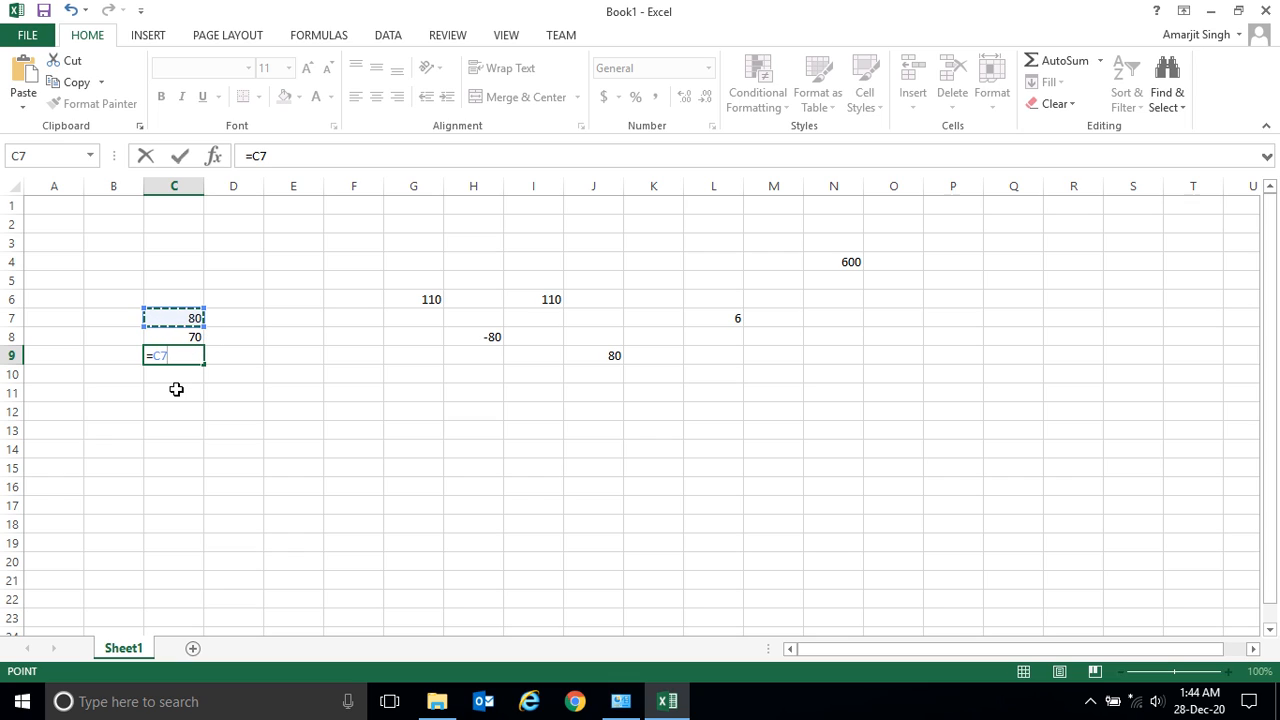
mouse_move(45, 521)
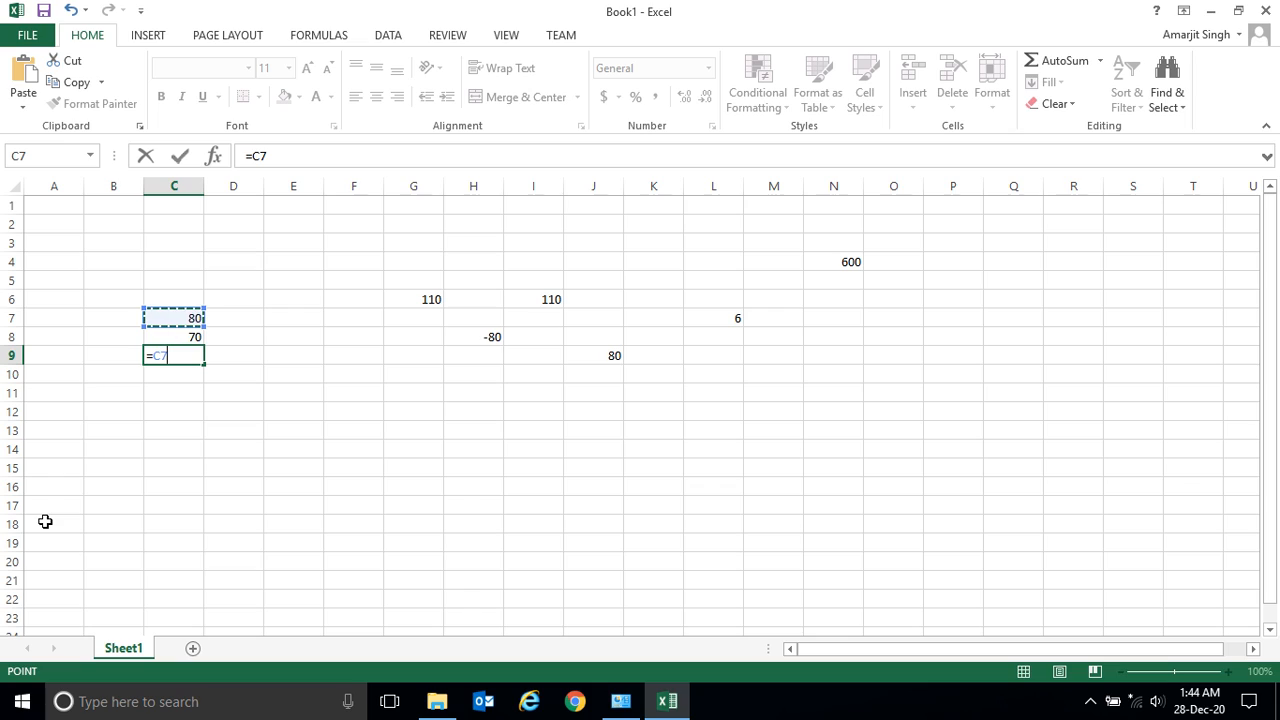
text(+)
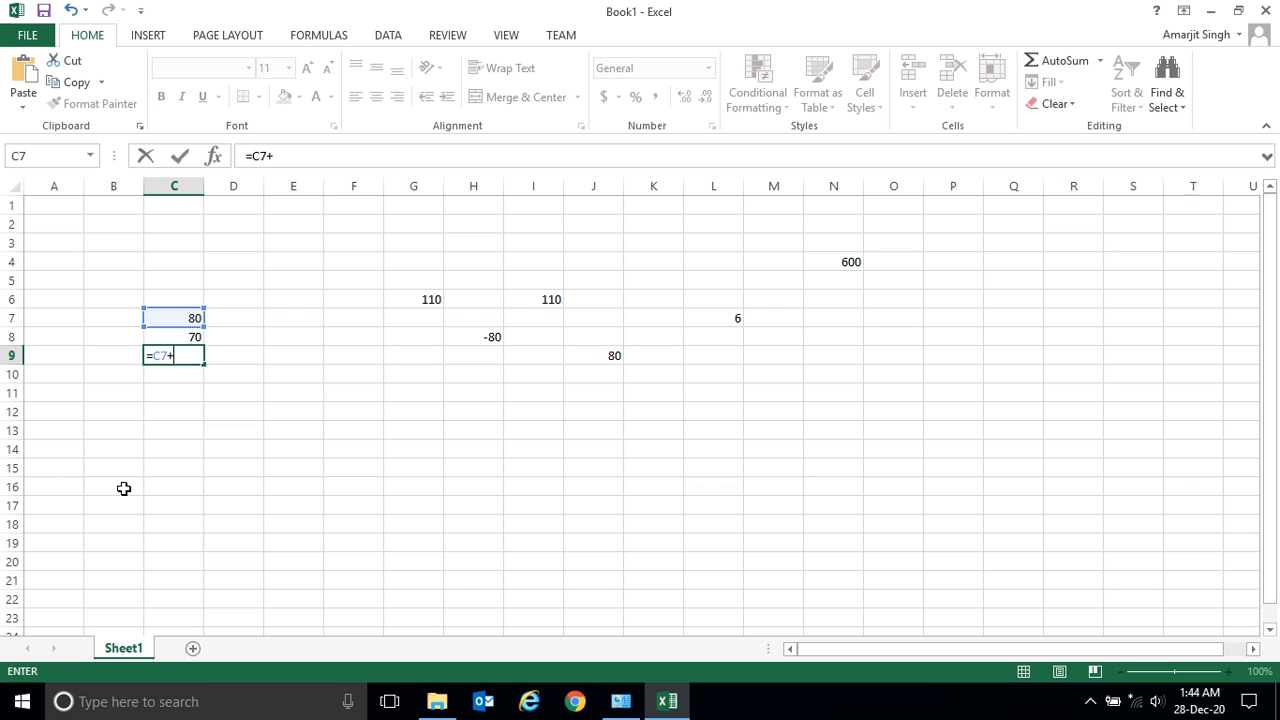
click(174, 336)
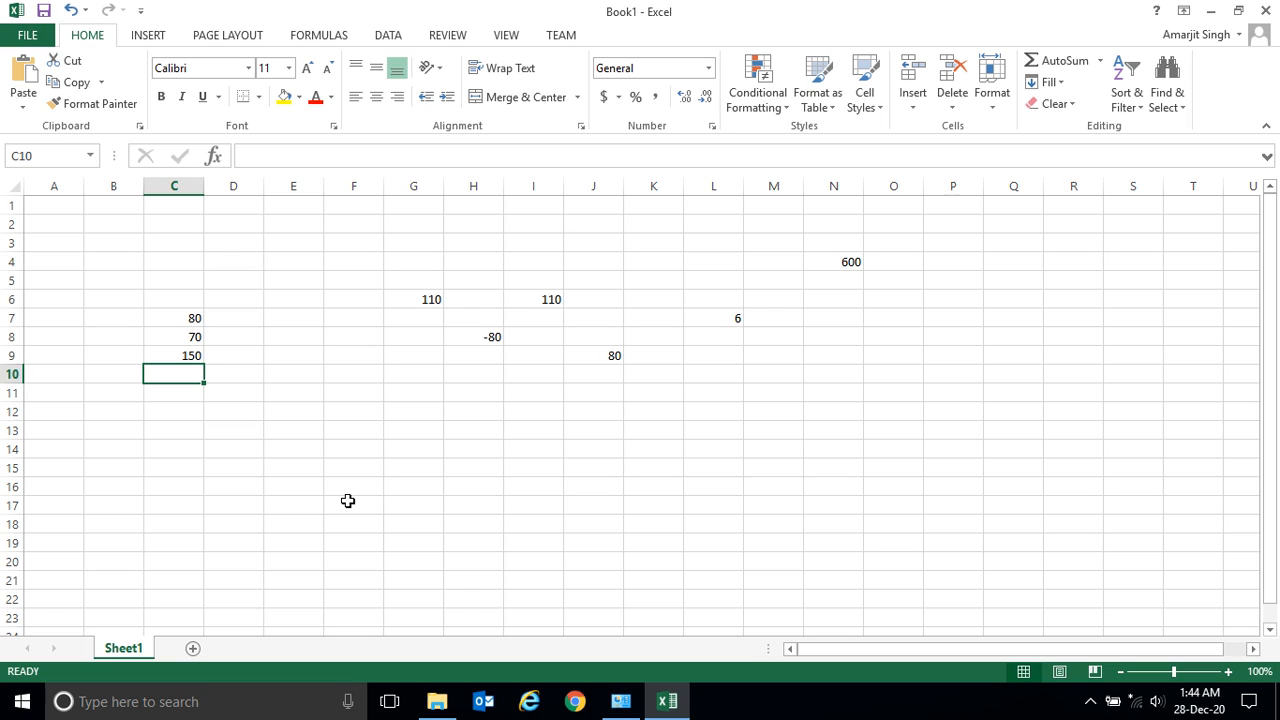
mouse_move(186, 356)
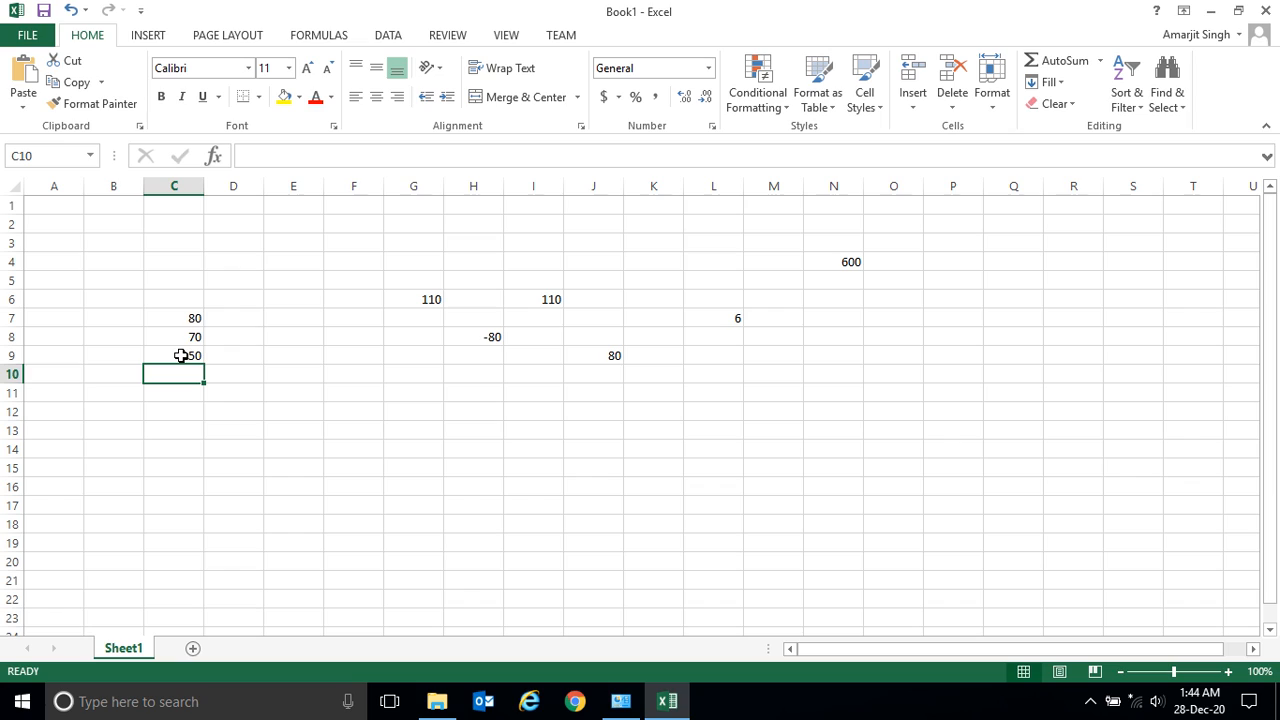
Replace C7 with 40 and C8 with 100, updating the C9 sum to 140
click(174, 317)
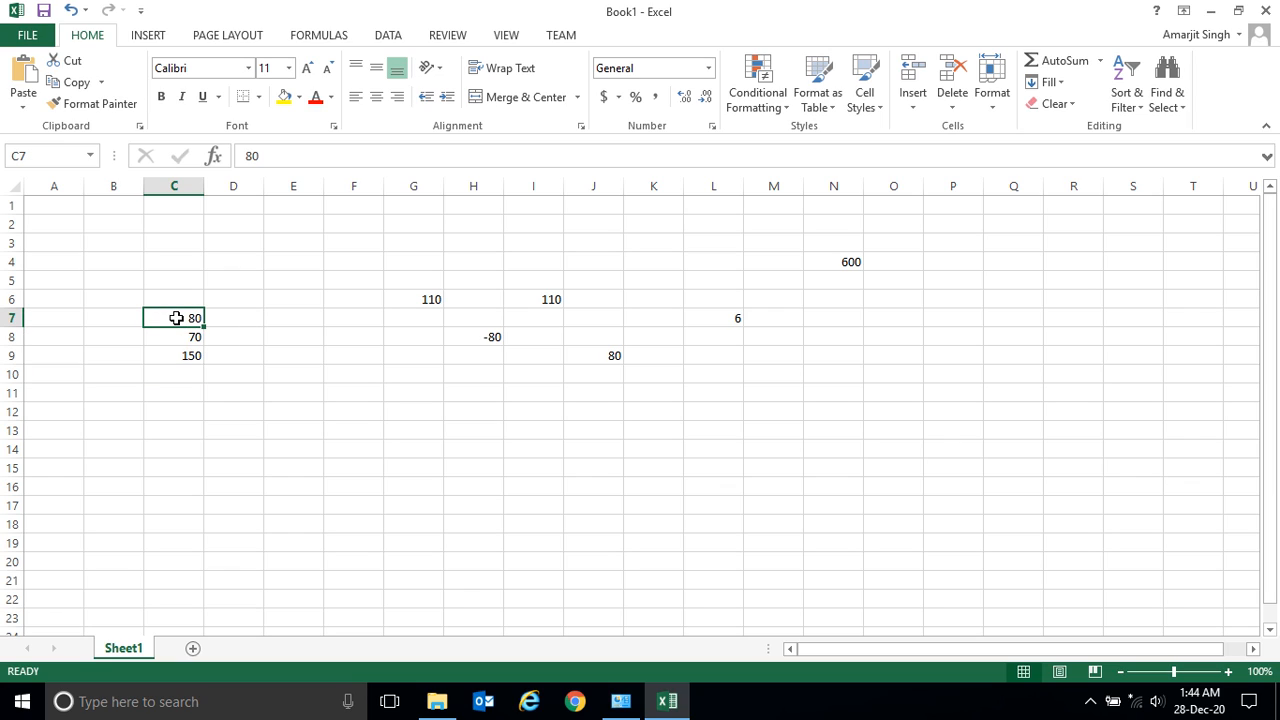
text(4)
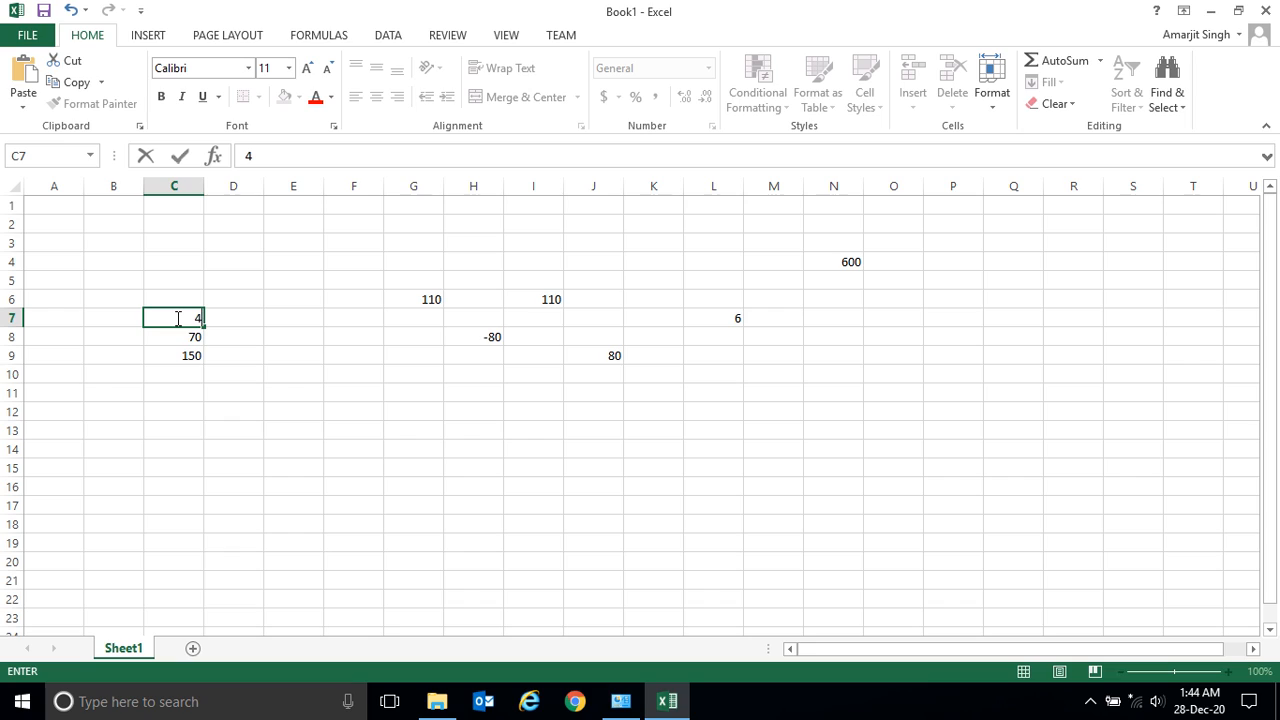
text(0)
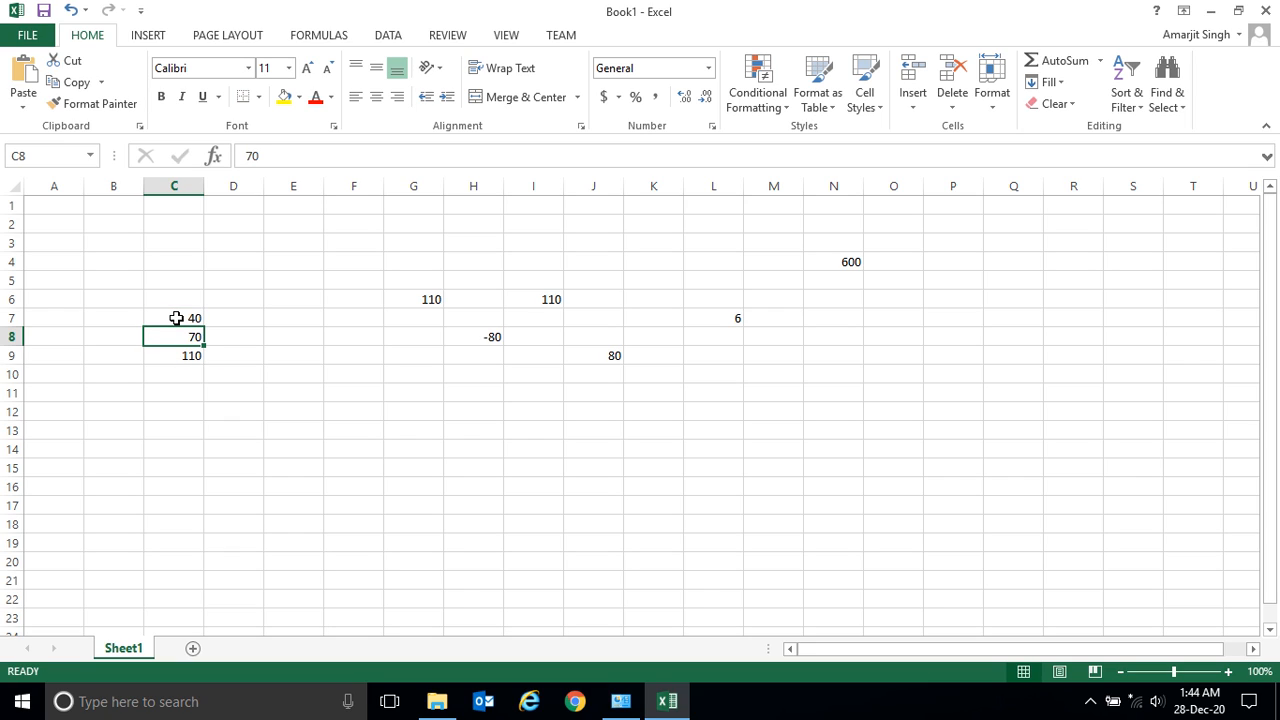
mouse_move(577, 539)
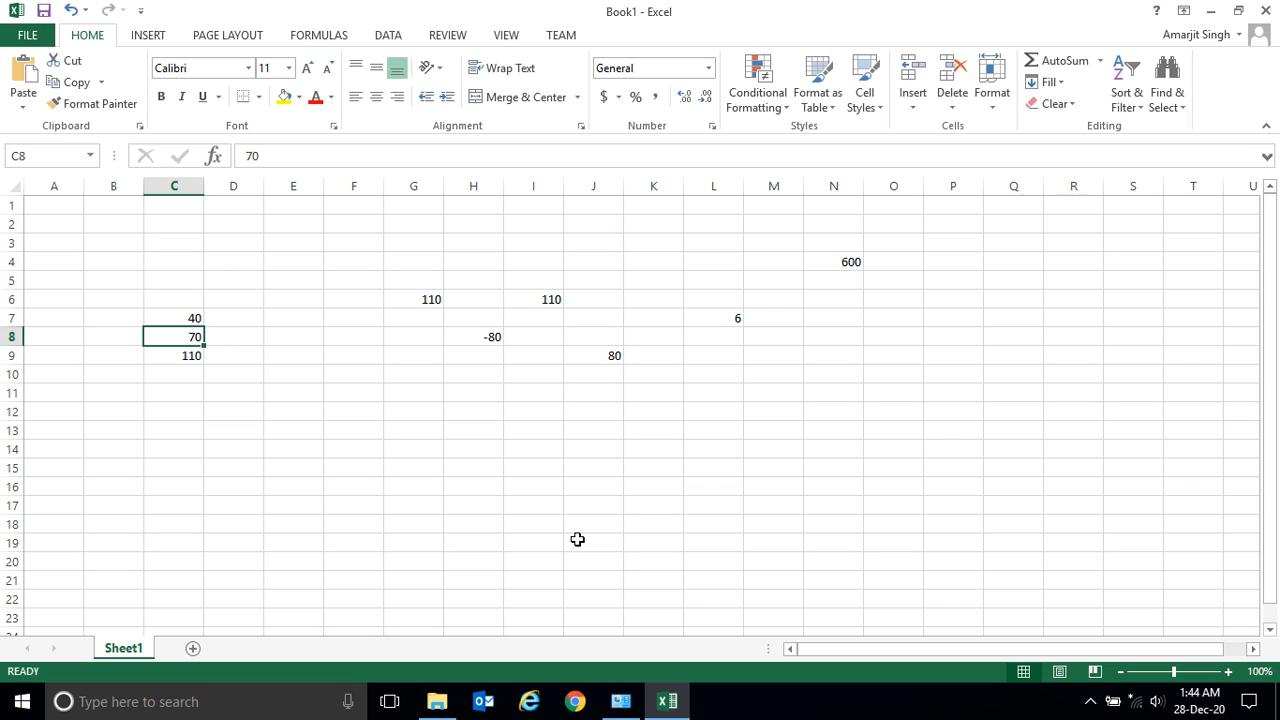
text(100)
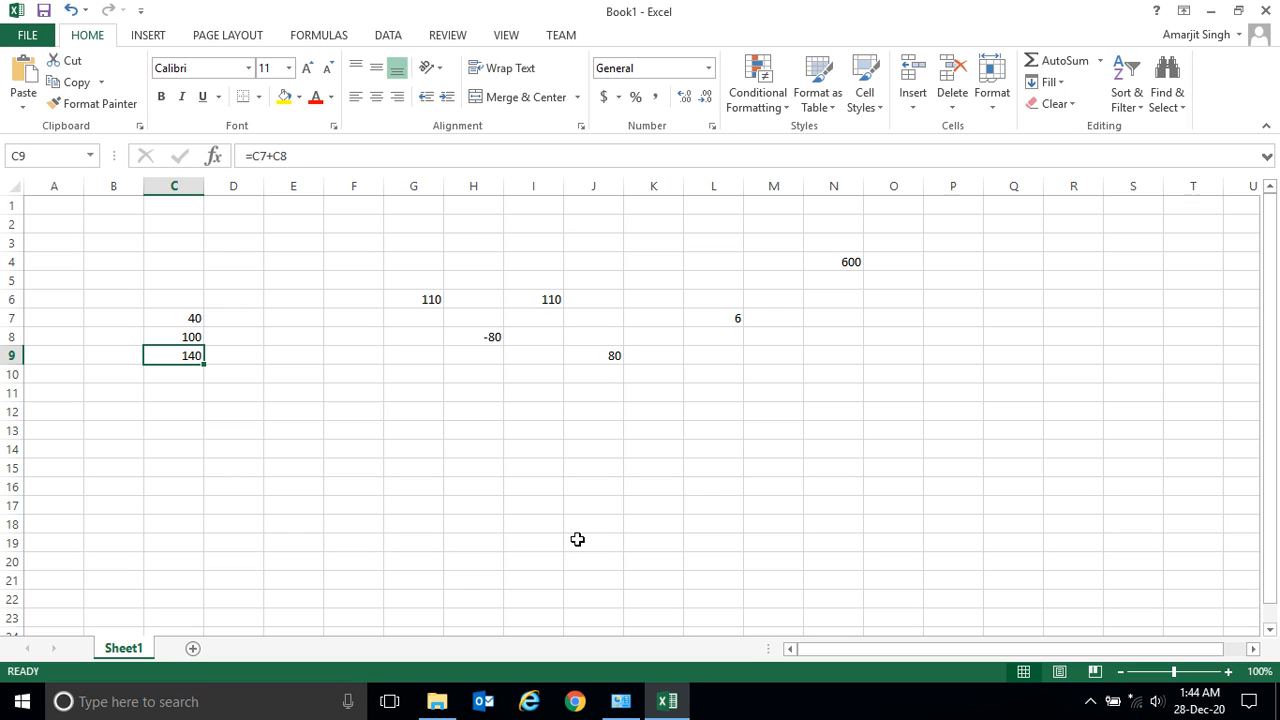
mouse_move(784, 459)
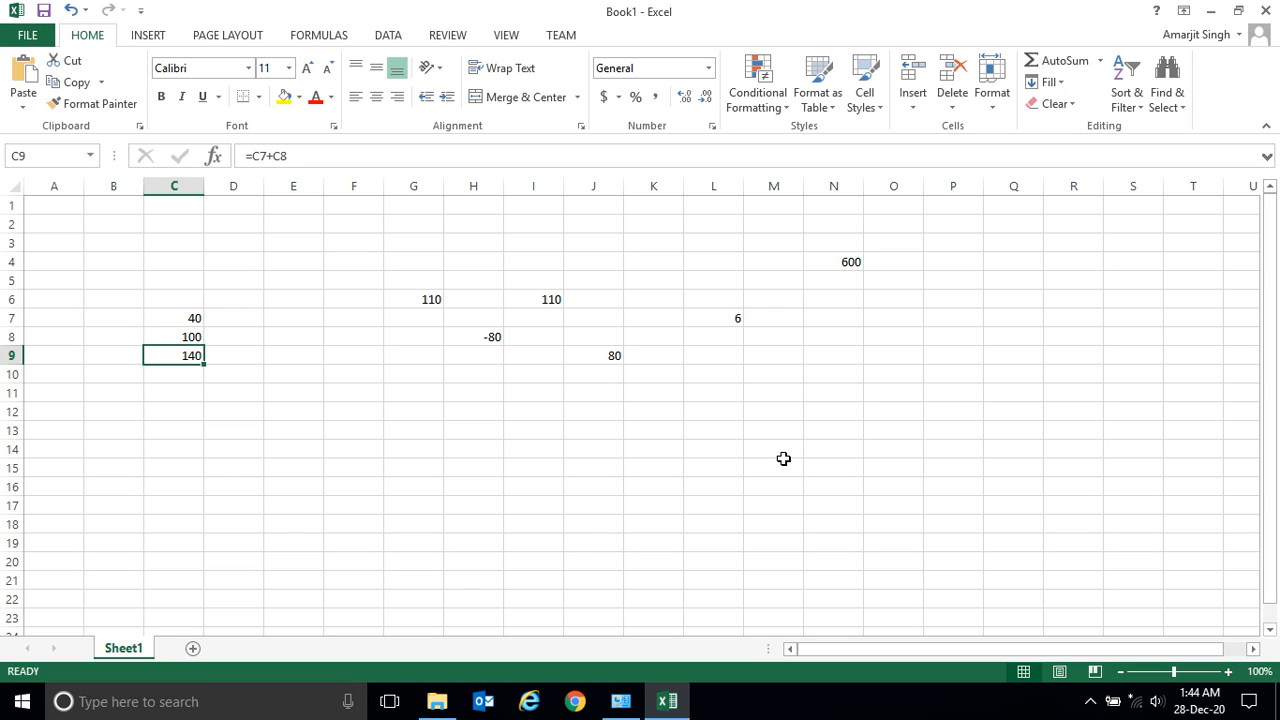